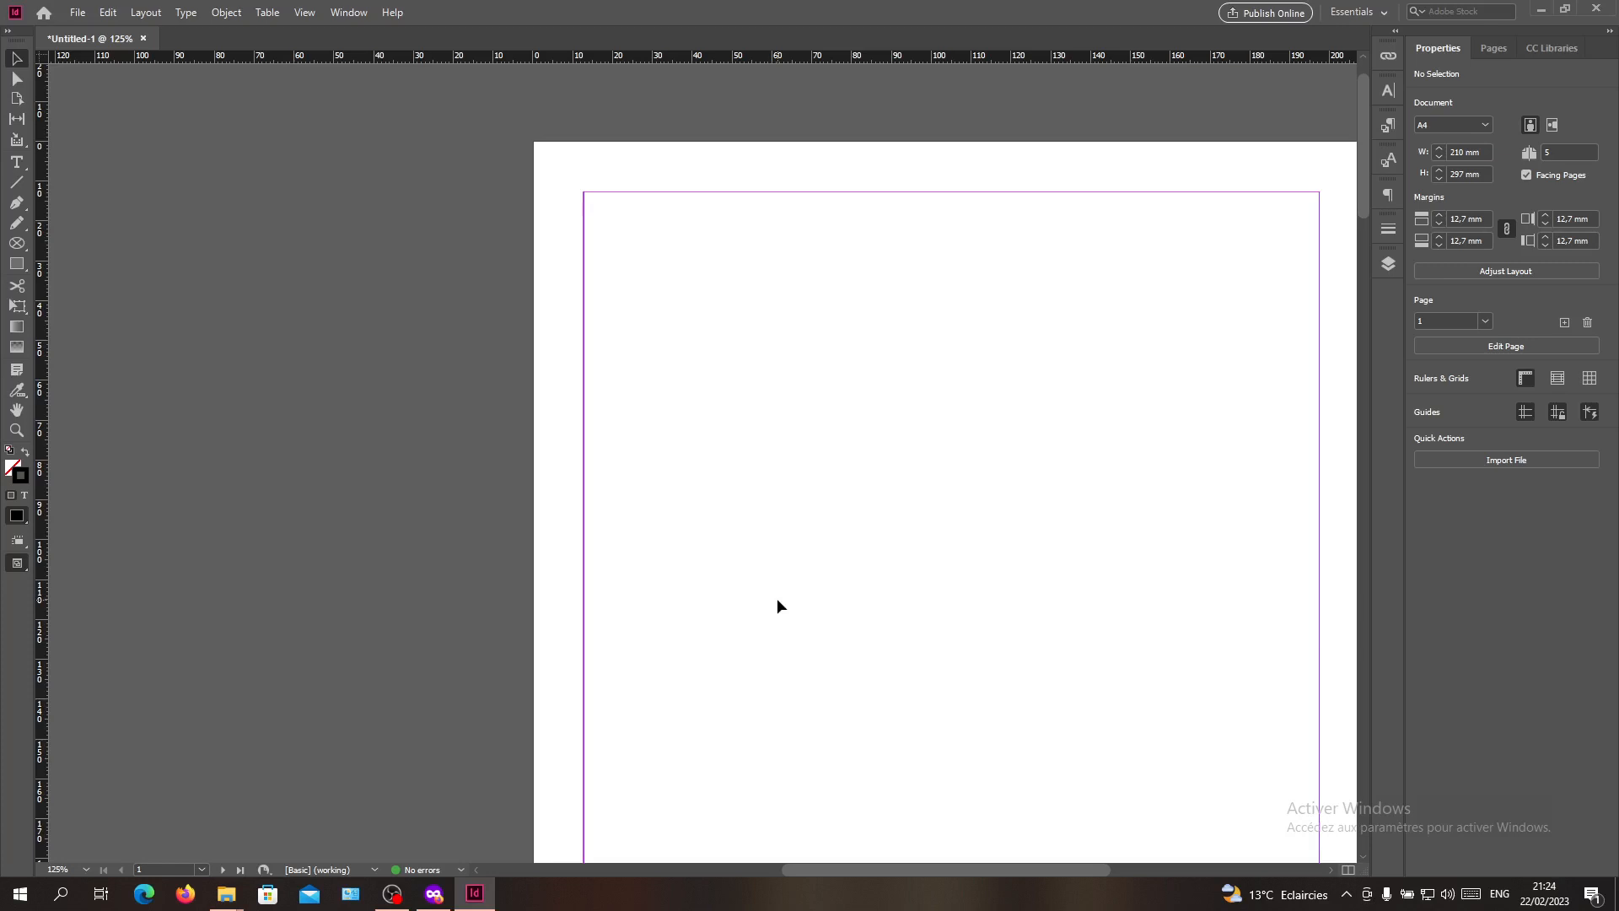
{"action": "mouse_move", "coordinate": [563, 574]}
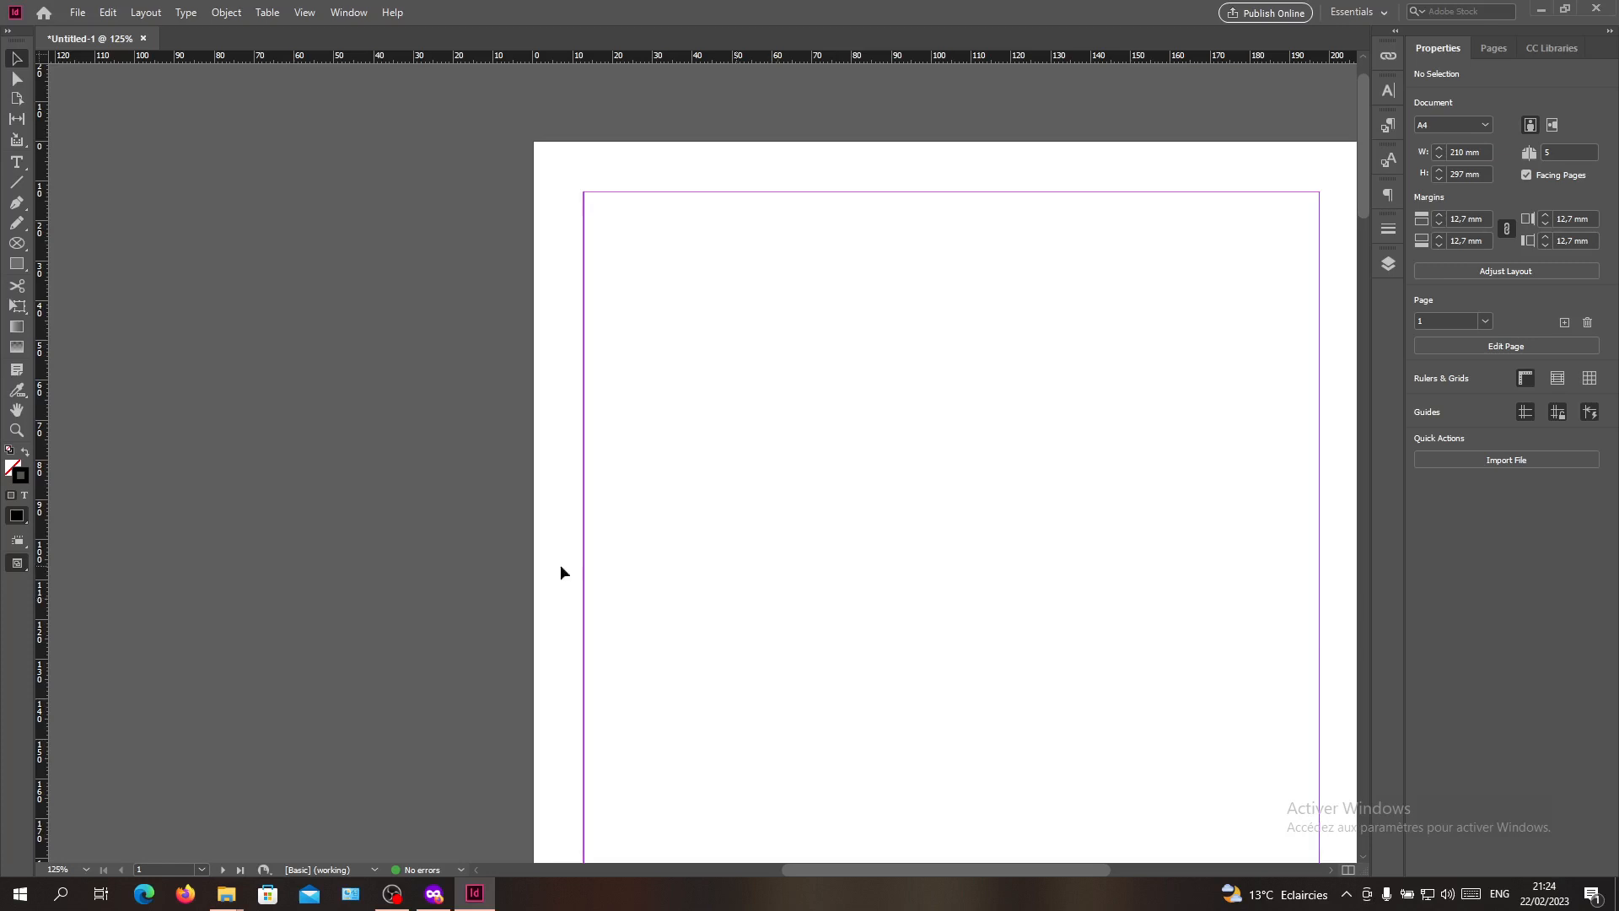
{"action": "mouse_move", "coordinate": [20, 163]}
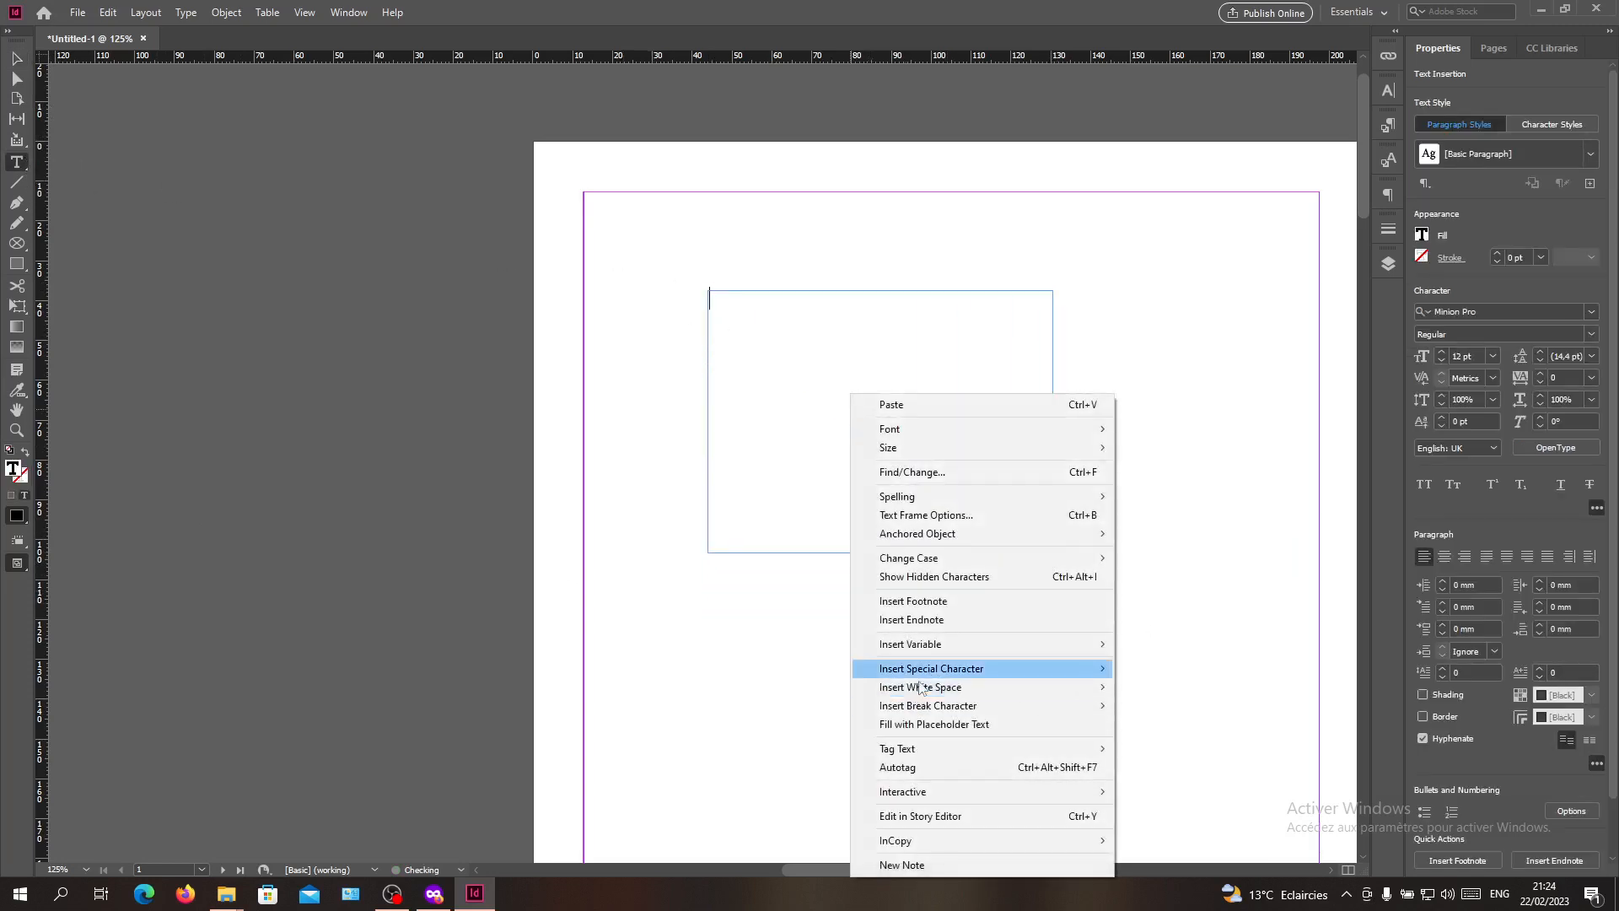
Fill the new text frame on the A4 page with placeholder text
{"action": "left_click", "coordinate": [932, 723]}
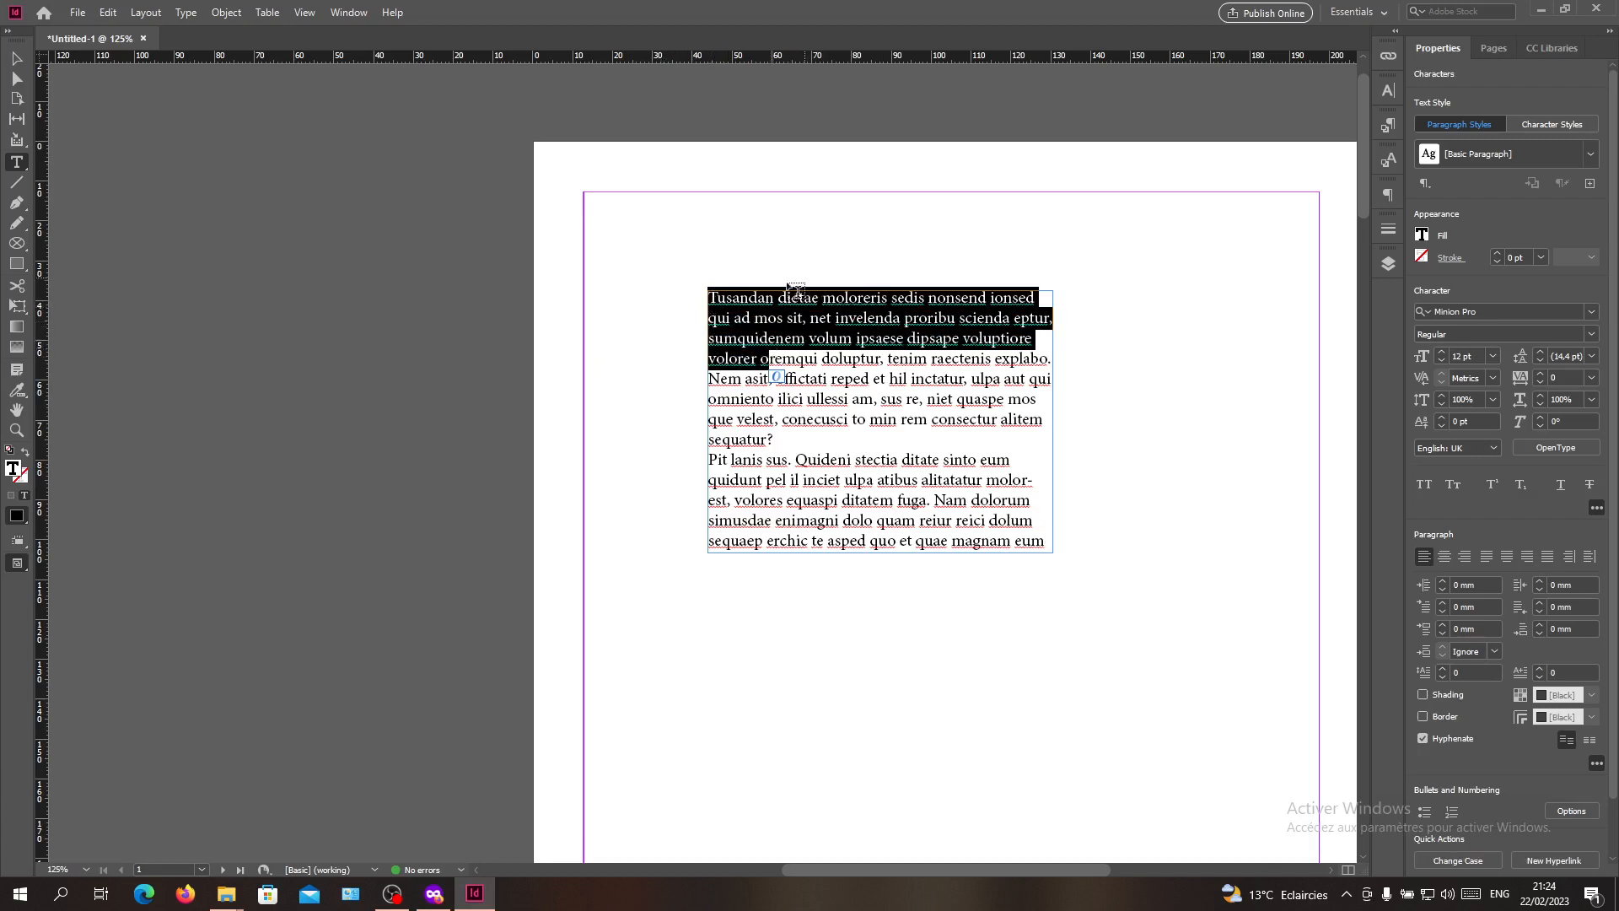
{"action": "mouse_move", "coordinate": [888, 227]}
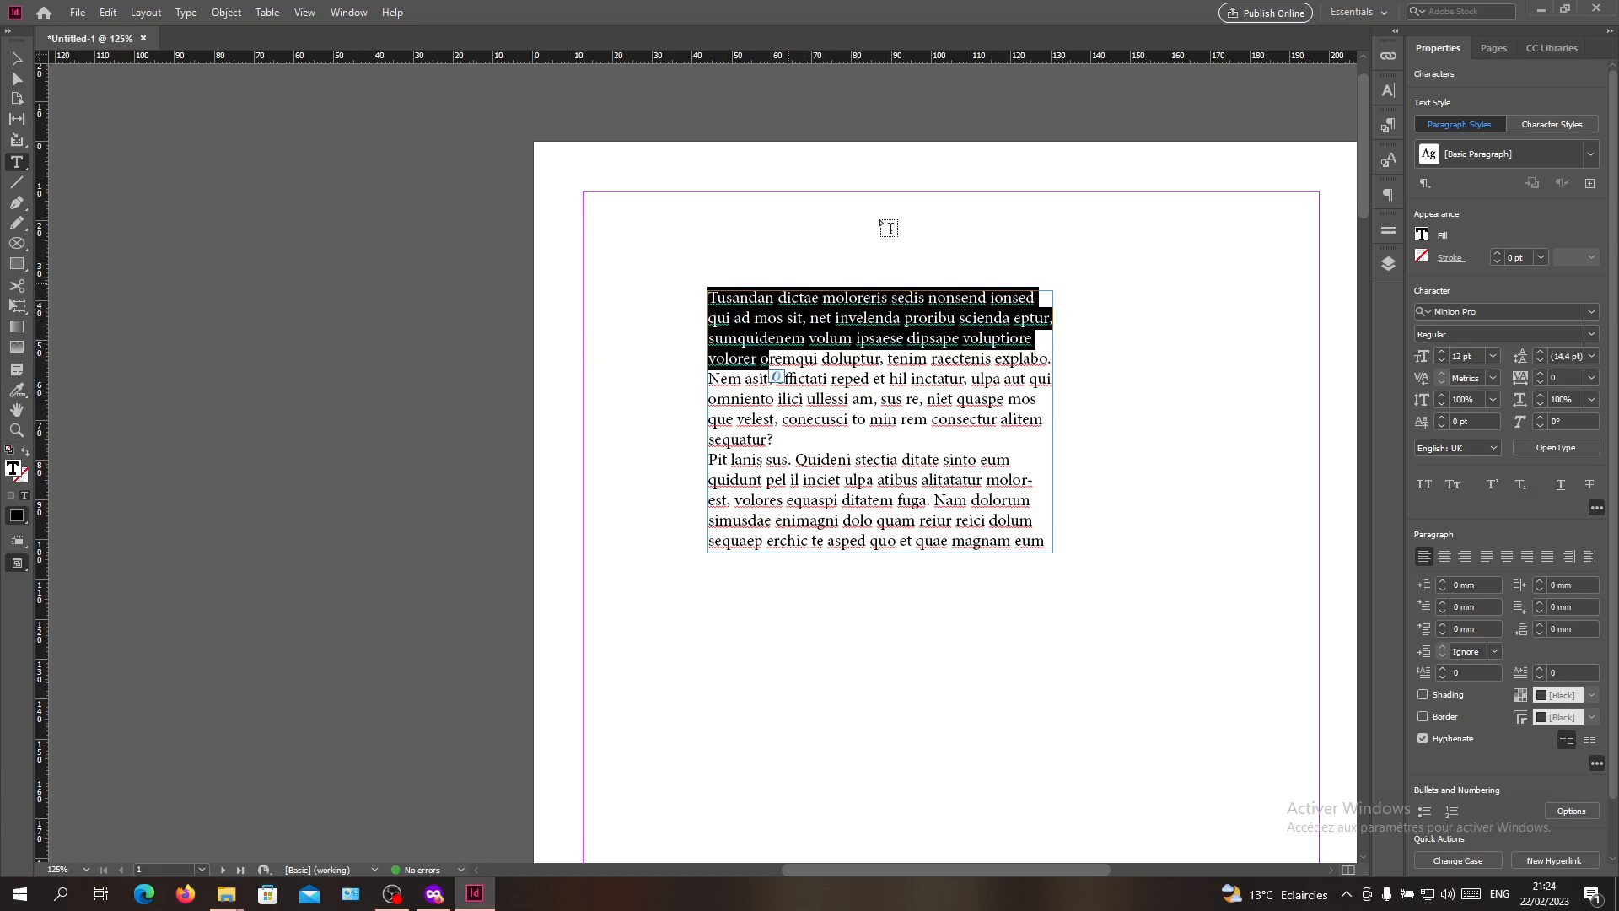
{"action": "mouse_move", "coordinate": [1463, 81]}
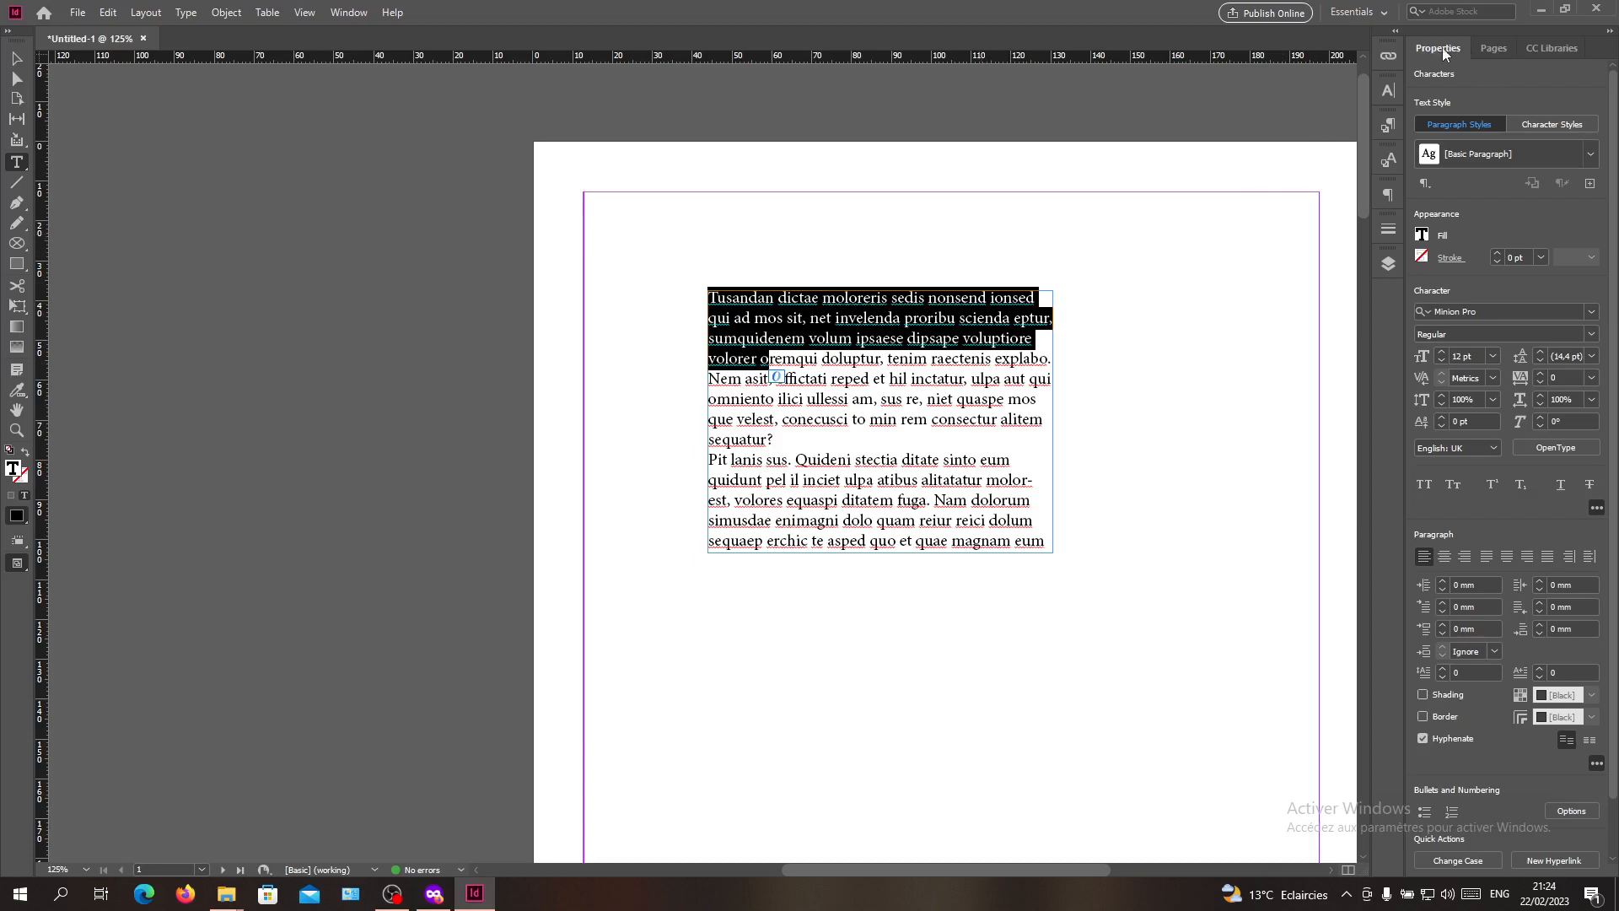
{"action": "mouse_move", "coordinate": [462, 20]}
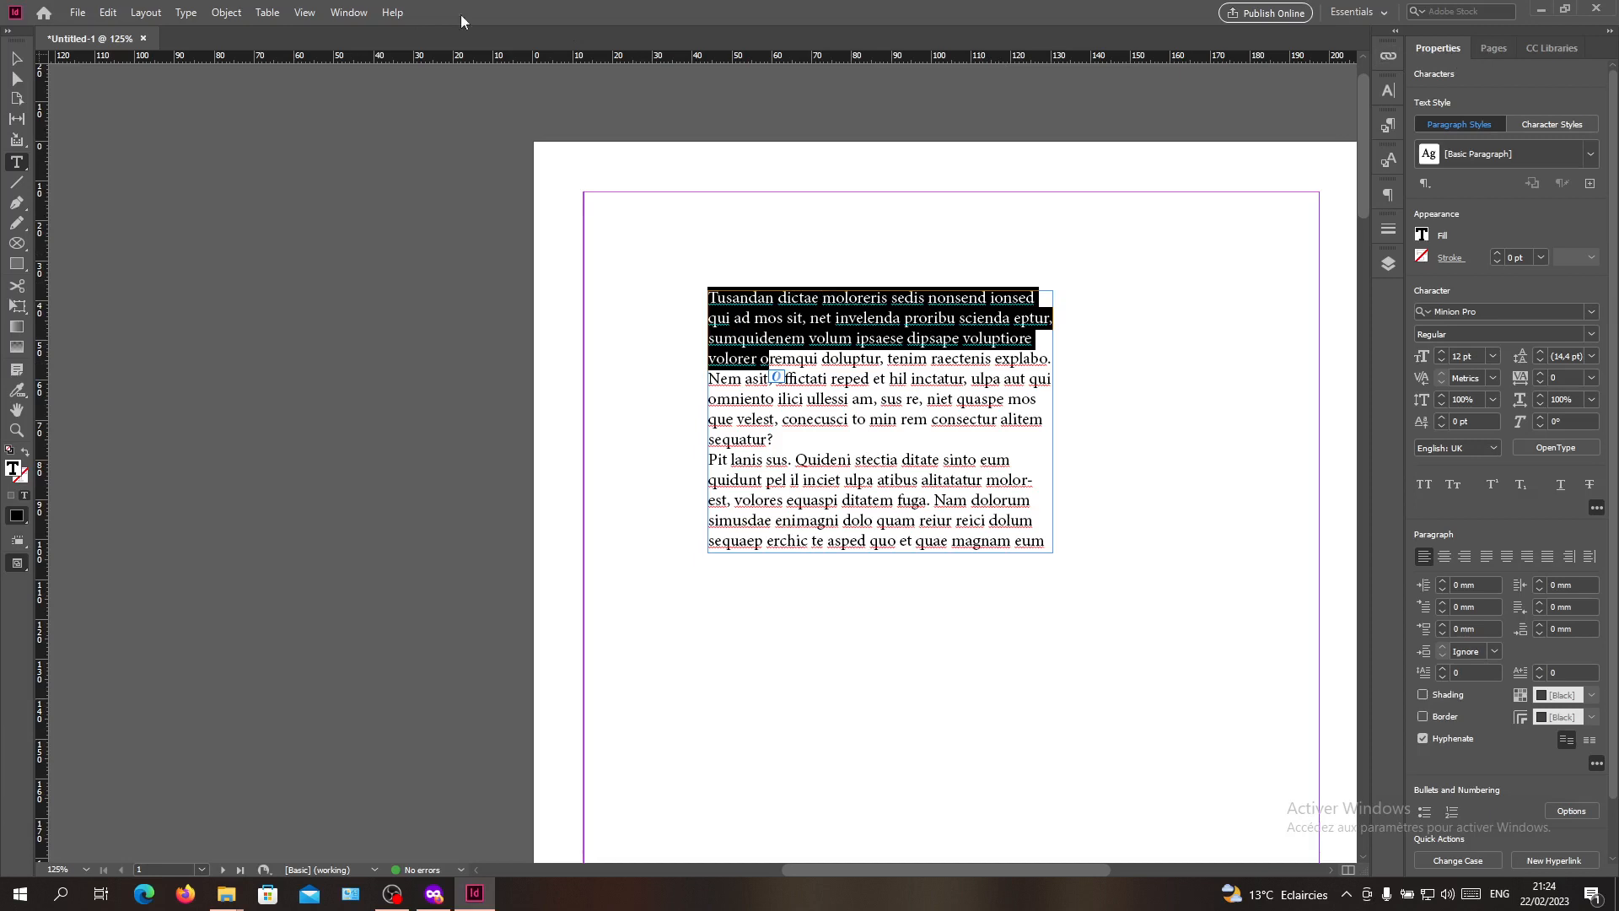
Deselect the placeholder text, leaving the filled frame unchanged
{"action": "left_click", "coordinate": [348, 11]}
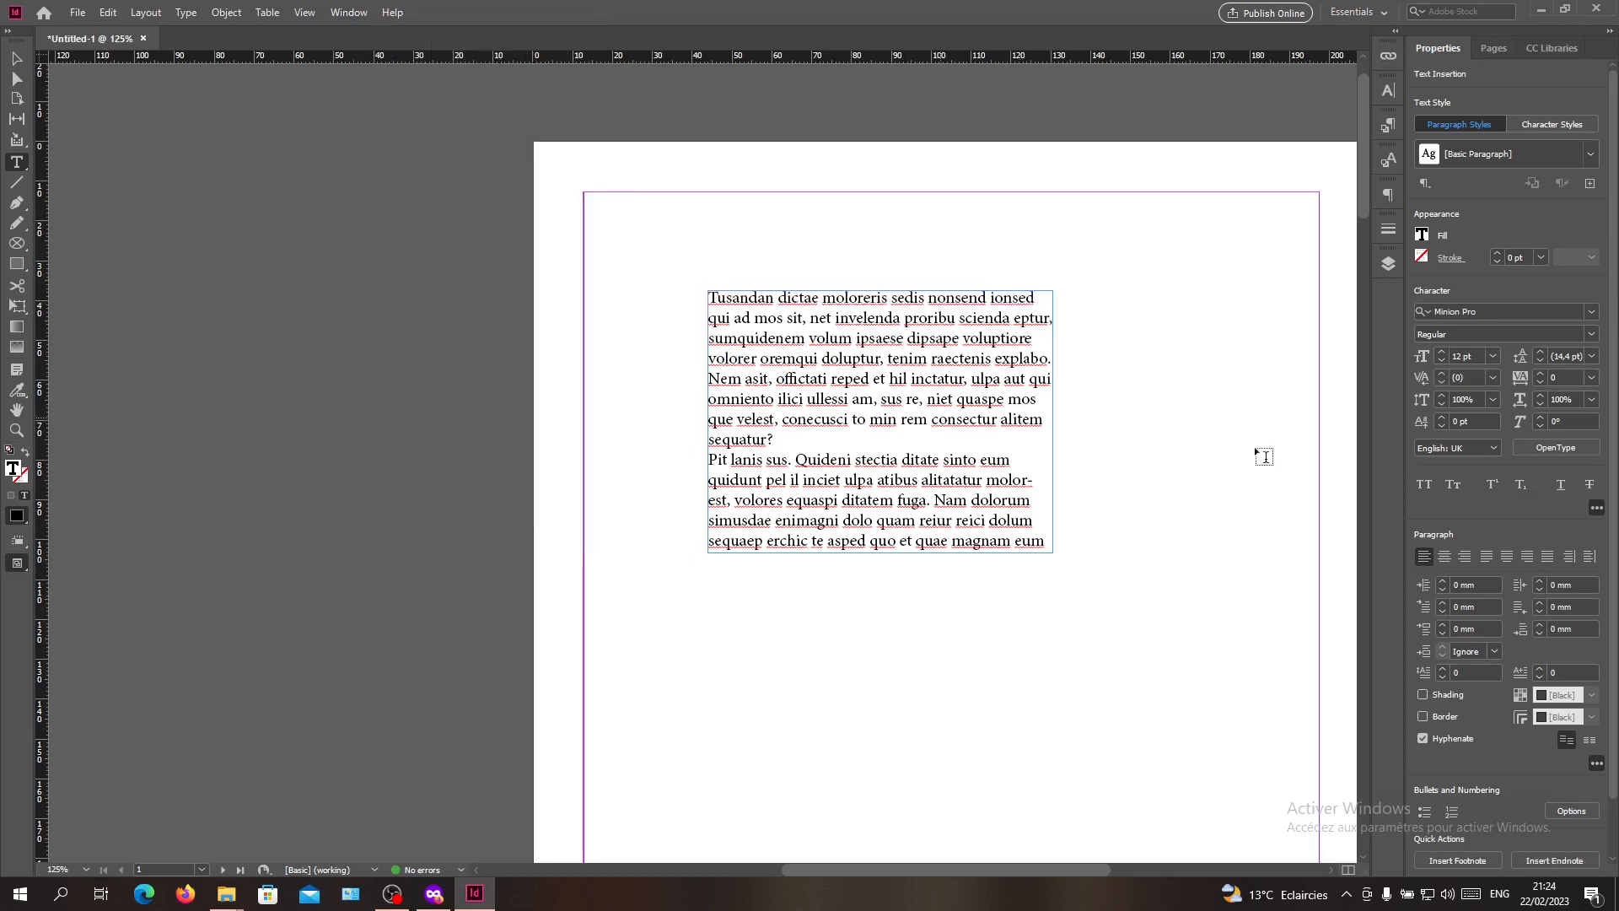
{"action": "mouse_move", "coordinate": [1305, 309]}
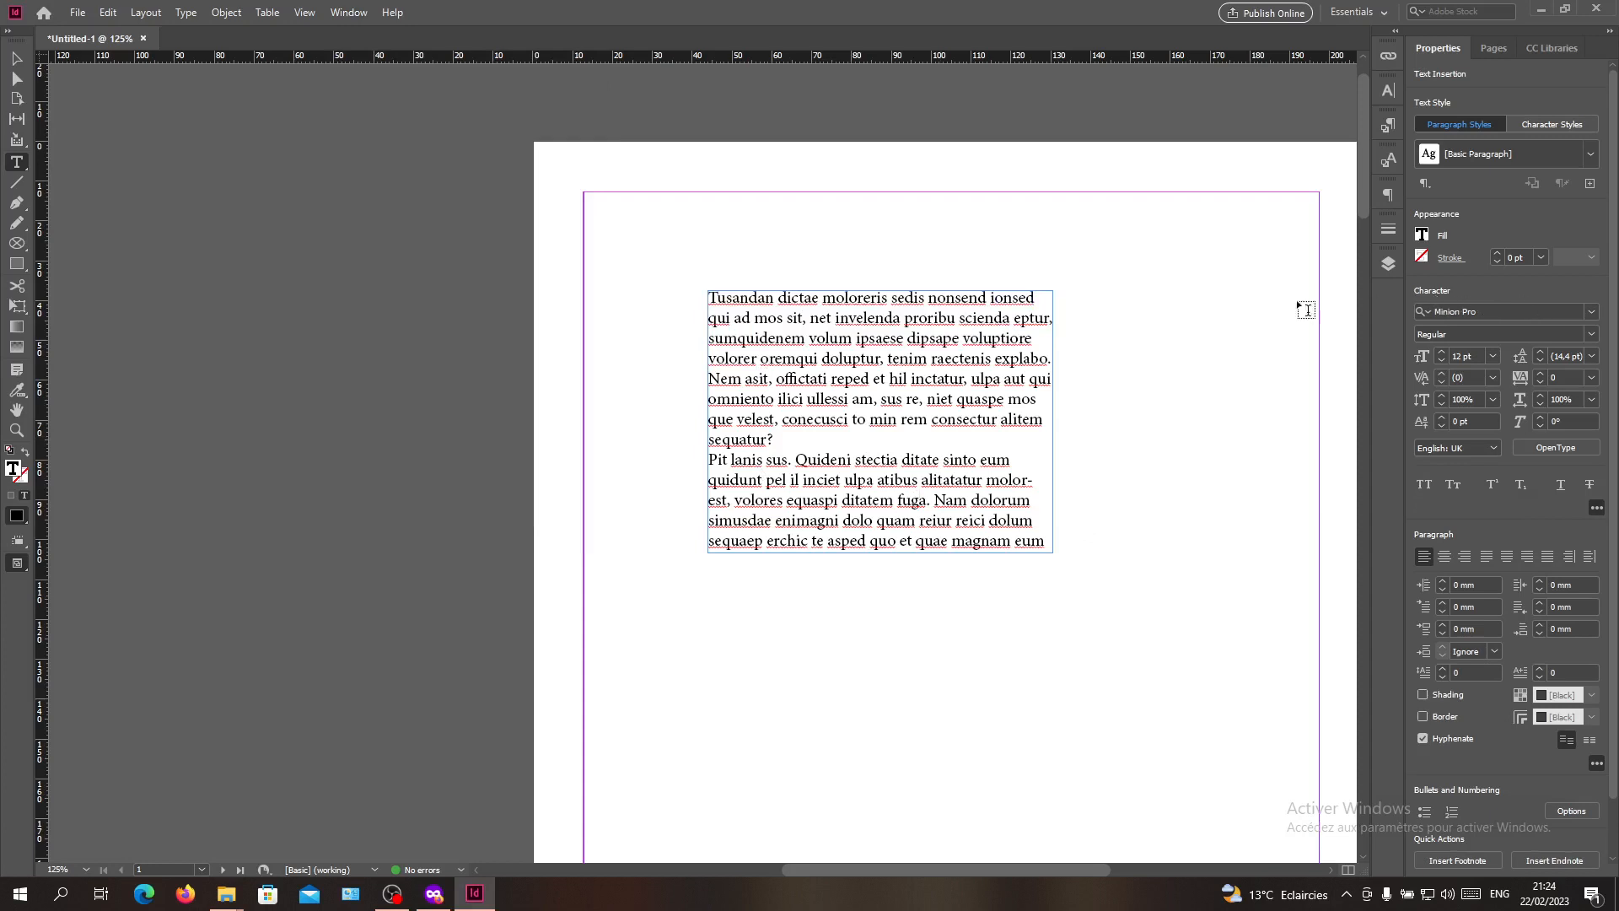
{"action": "mouse_move", "coordinate": [682, 328]}
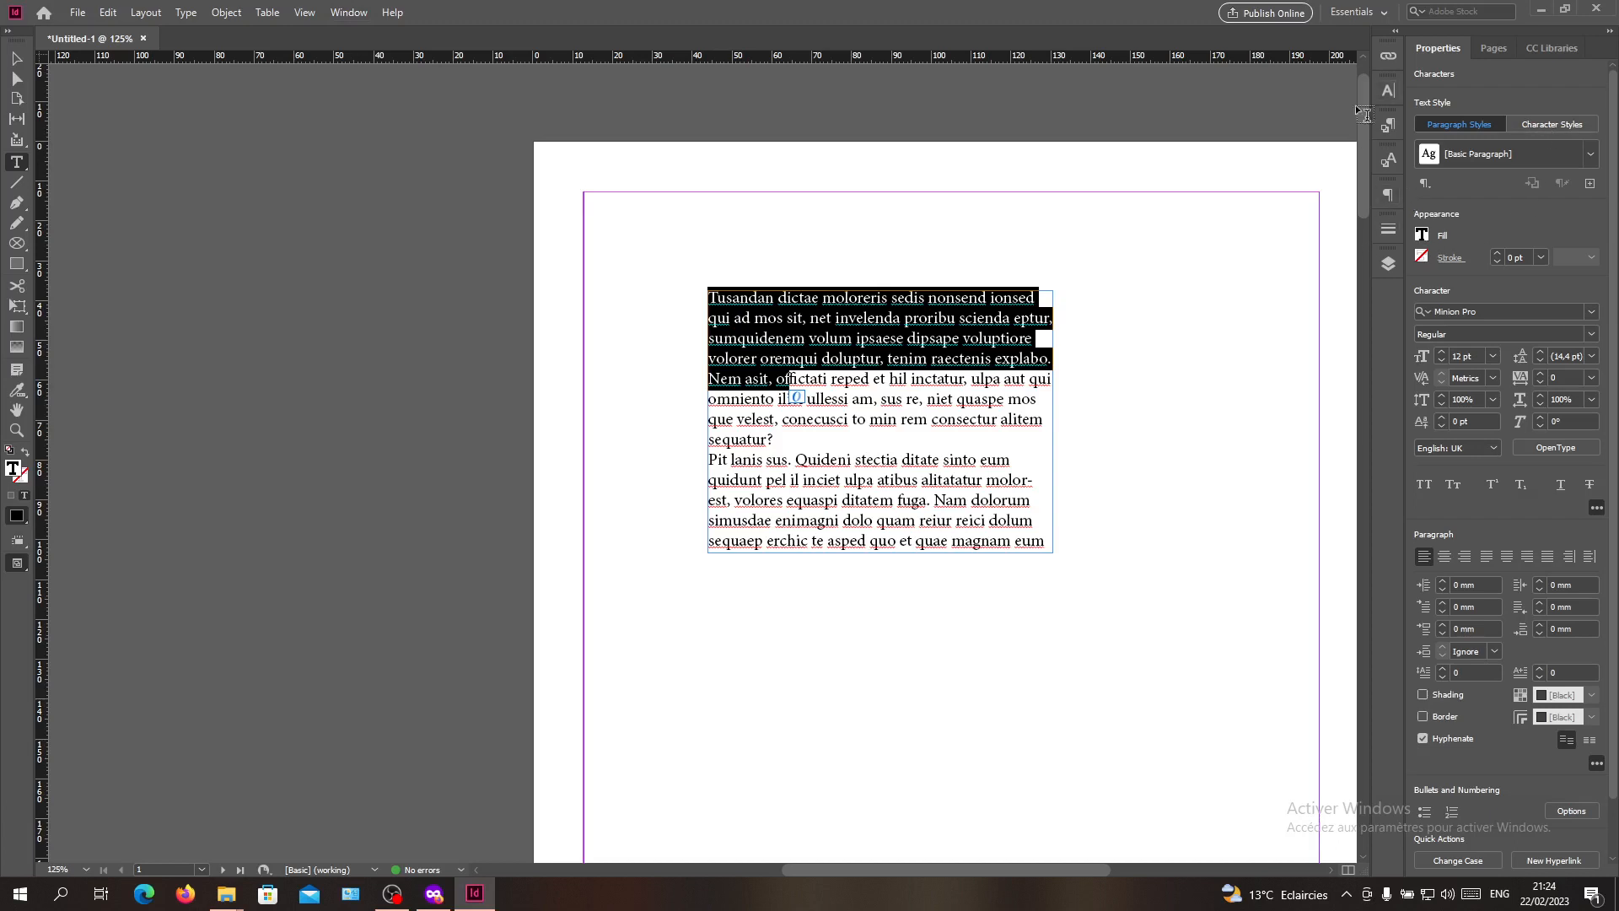
{"action": "left_click", "coordinate": [348, 12]}
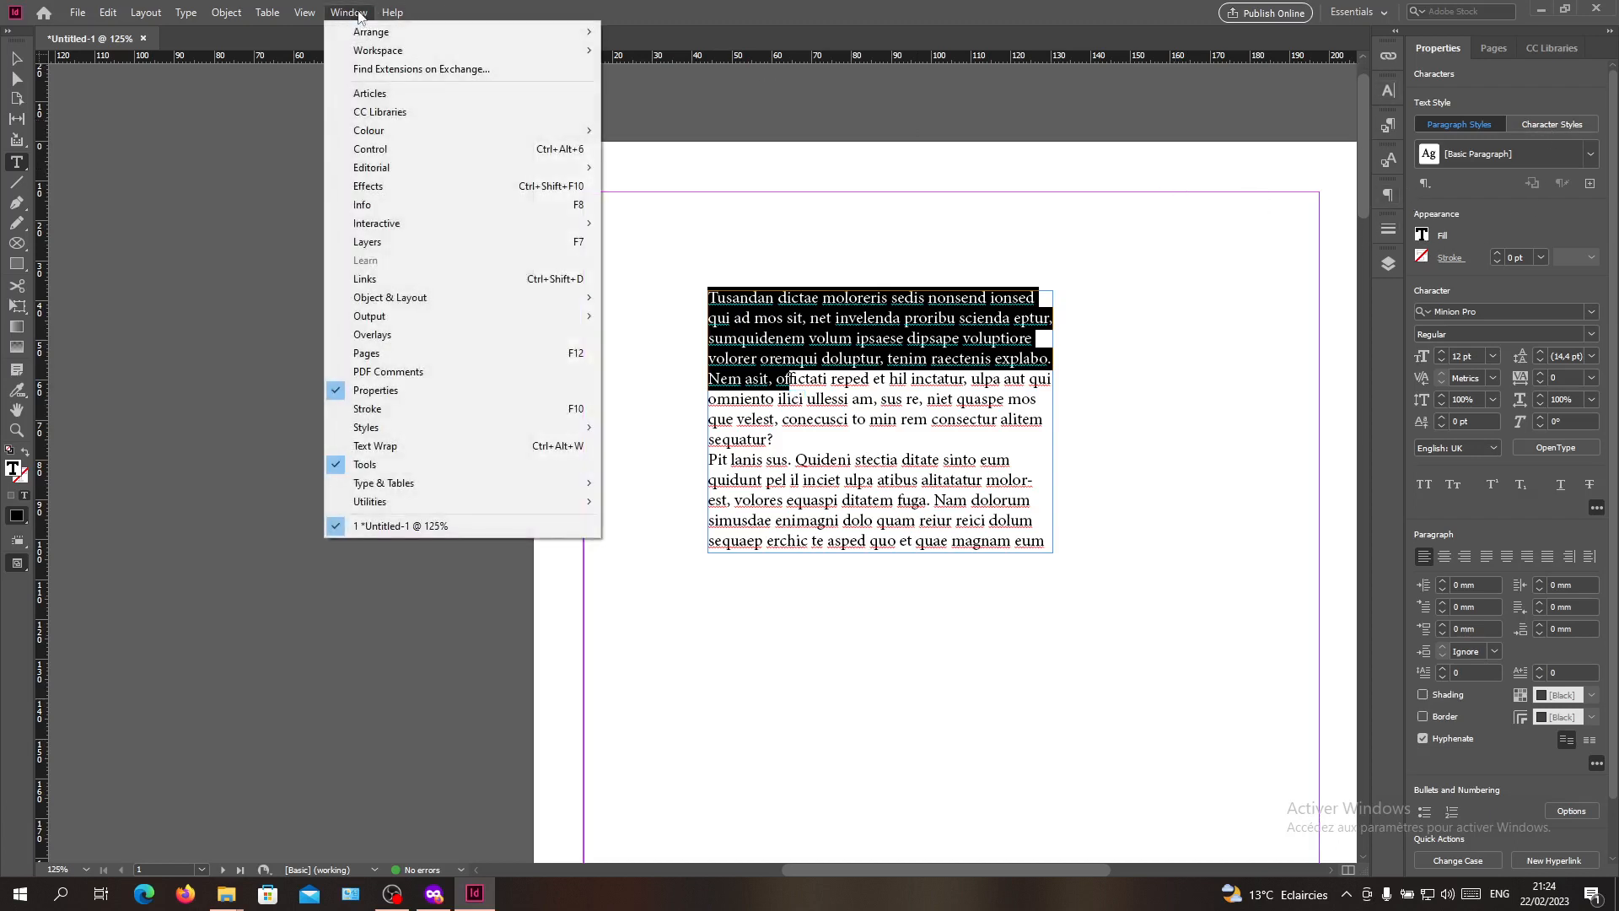
{"action": "mouse_move", "coordinate": [383, 482]}
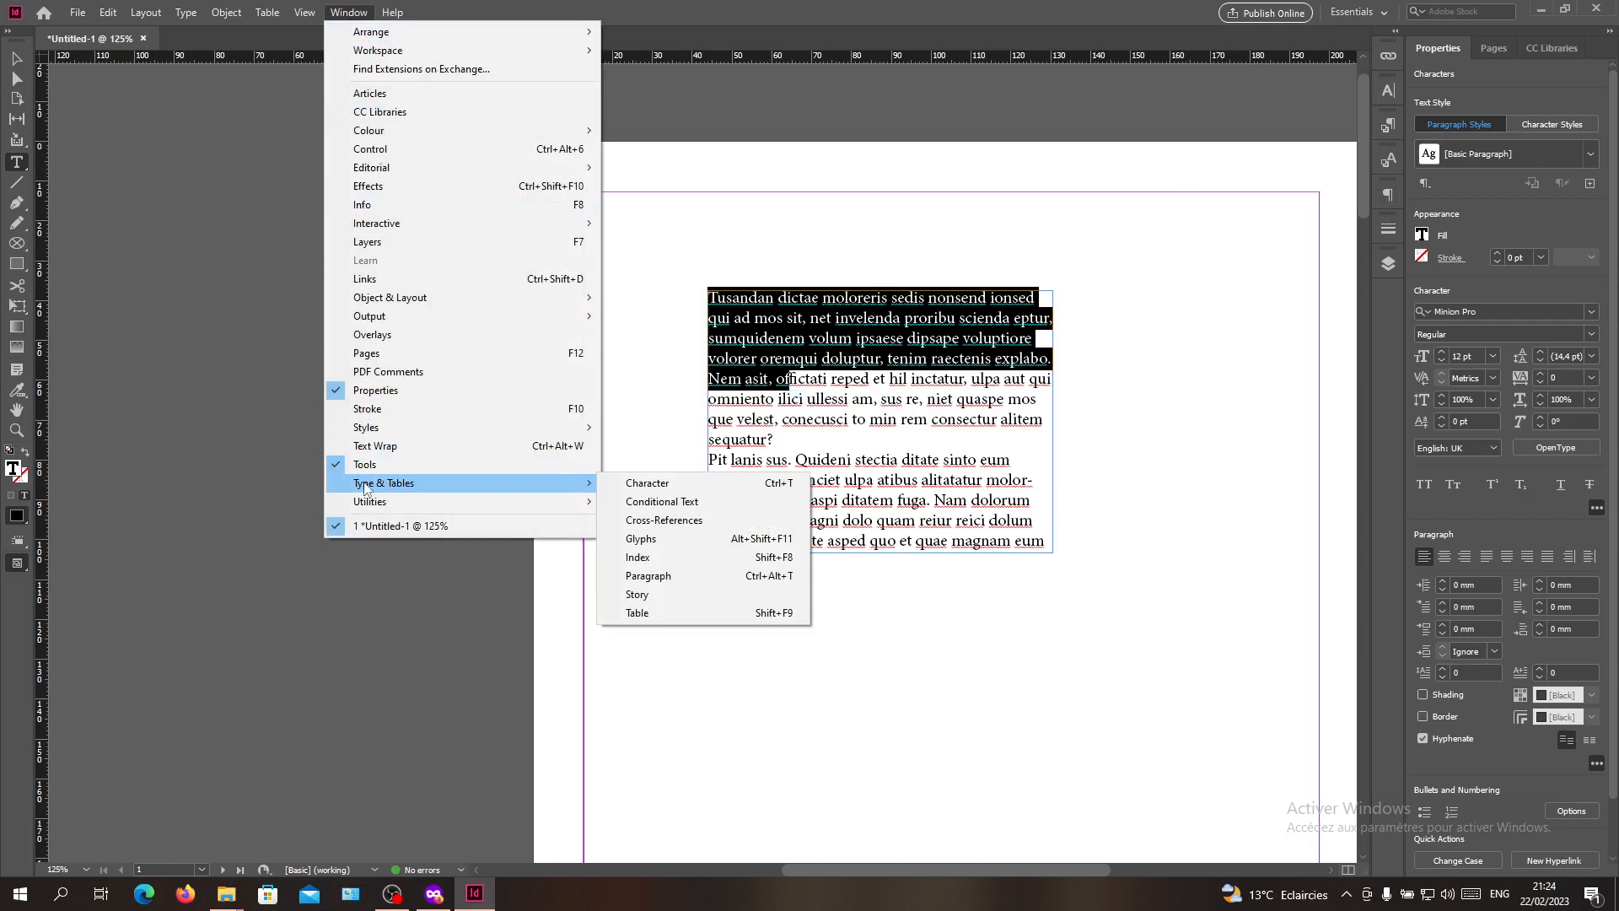
{"action": "mouse_move", "coordinate": [506, 486]}
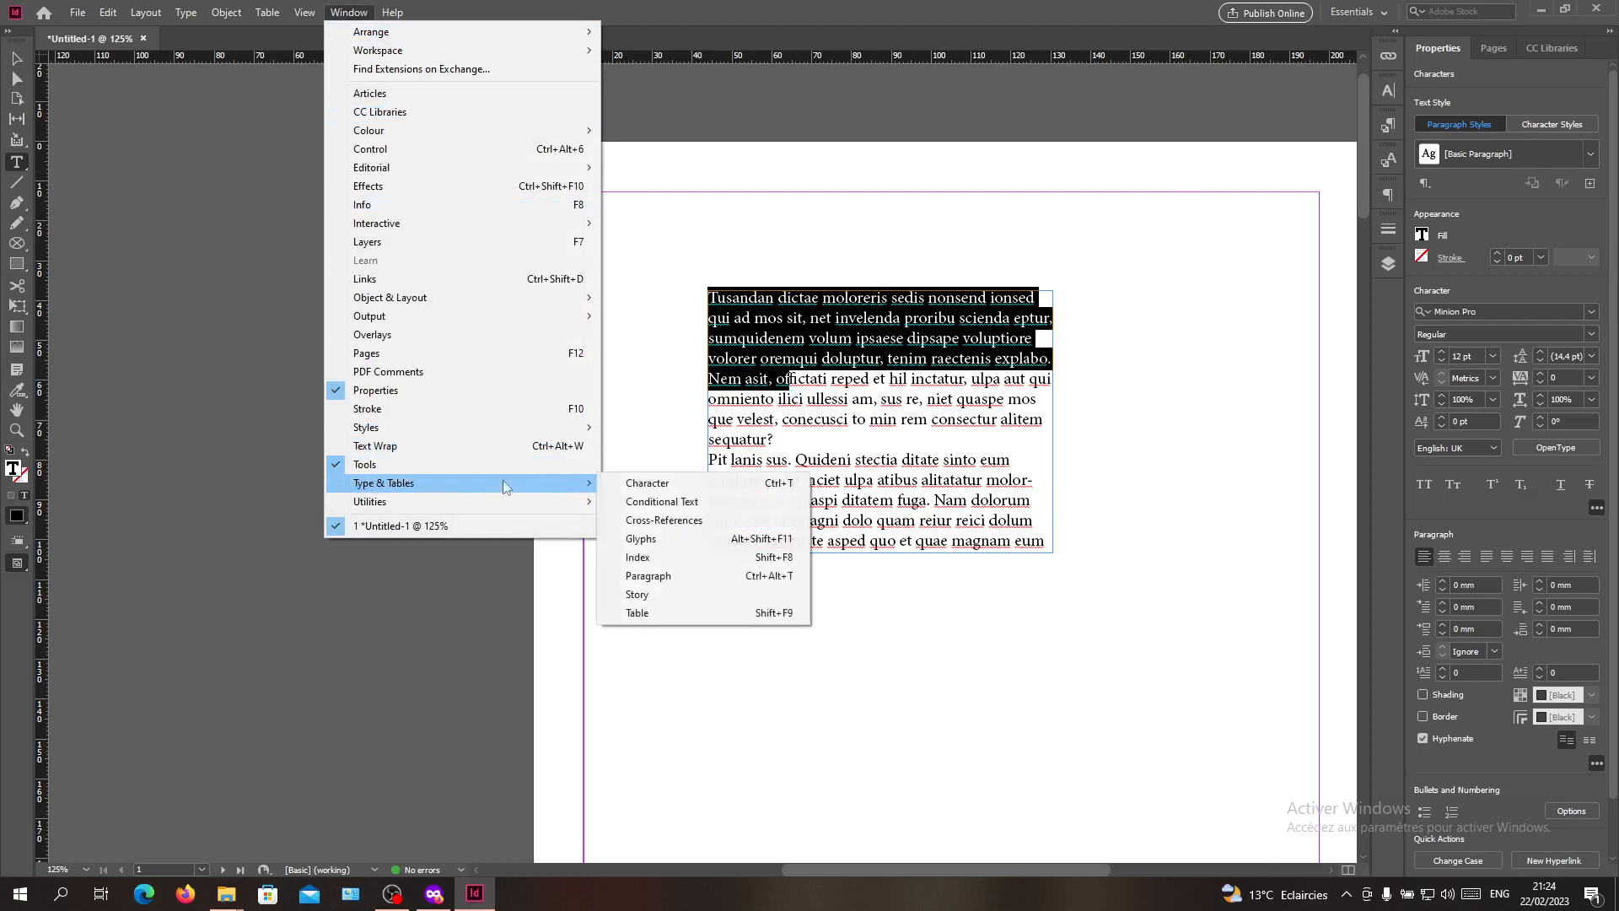
{"action": "left_click", "coordinate": [648, 482]}
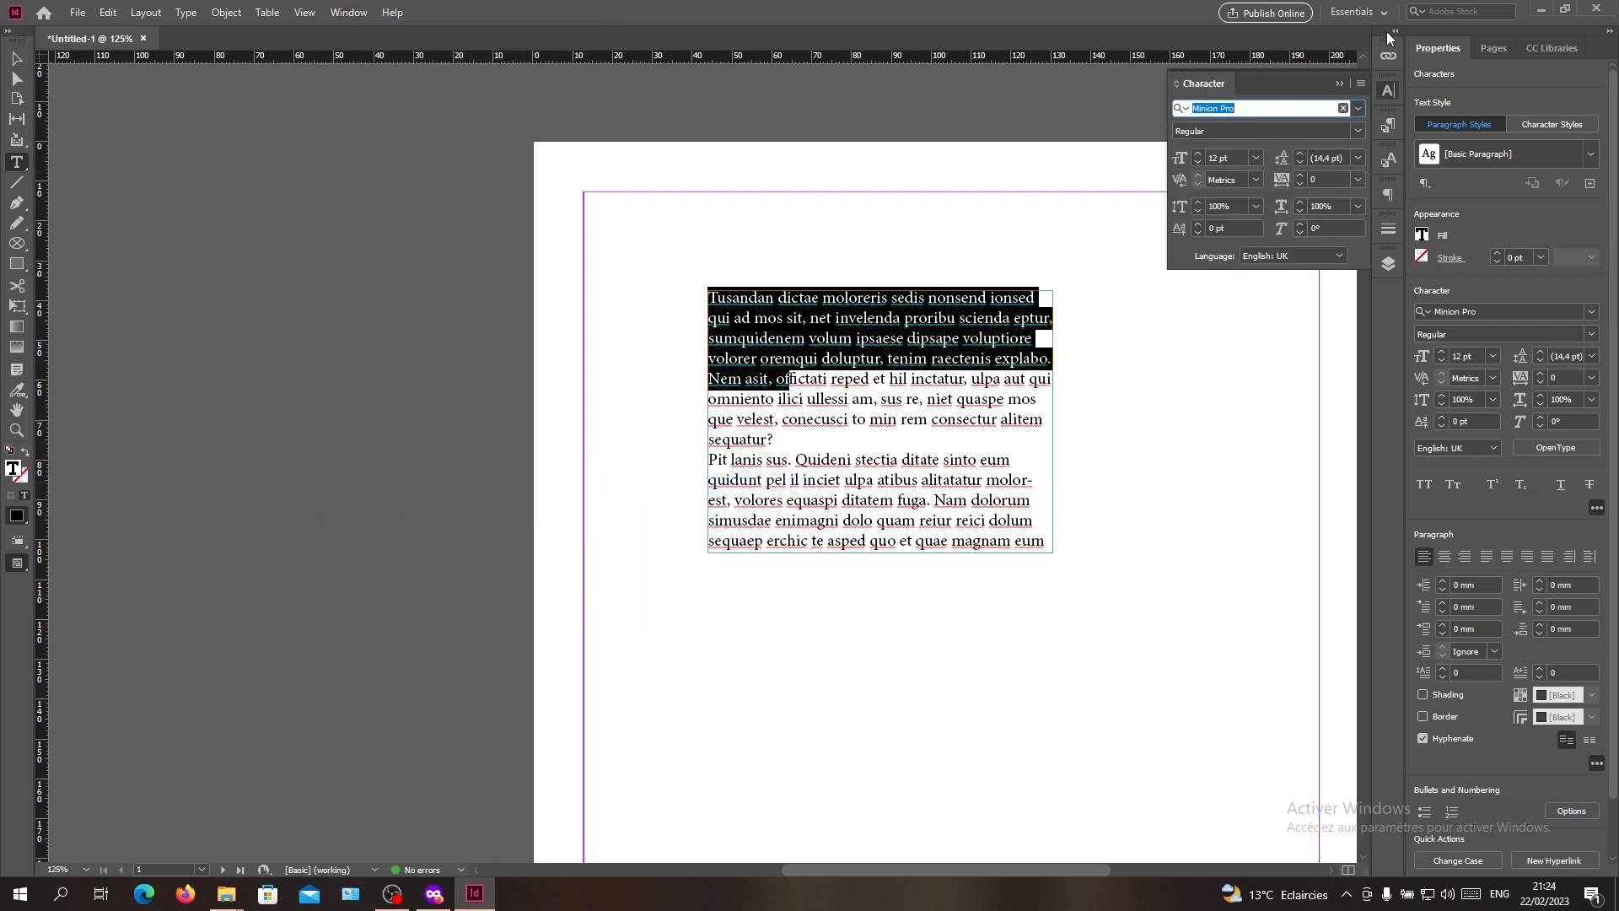
{"action": "left_click", "coordinate": [818, 298]}
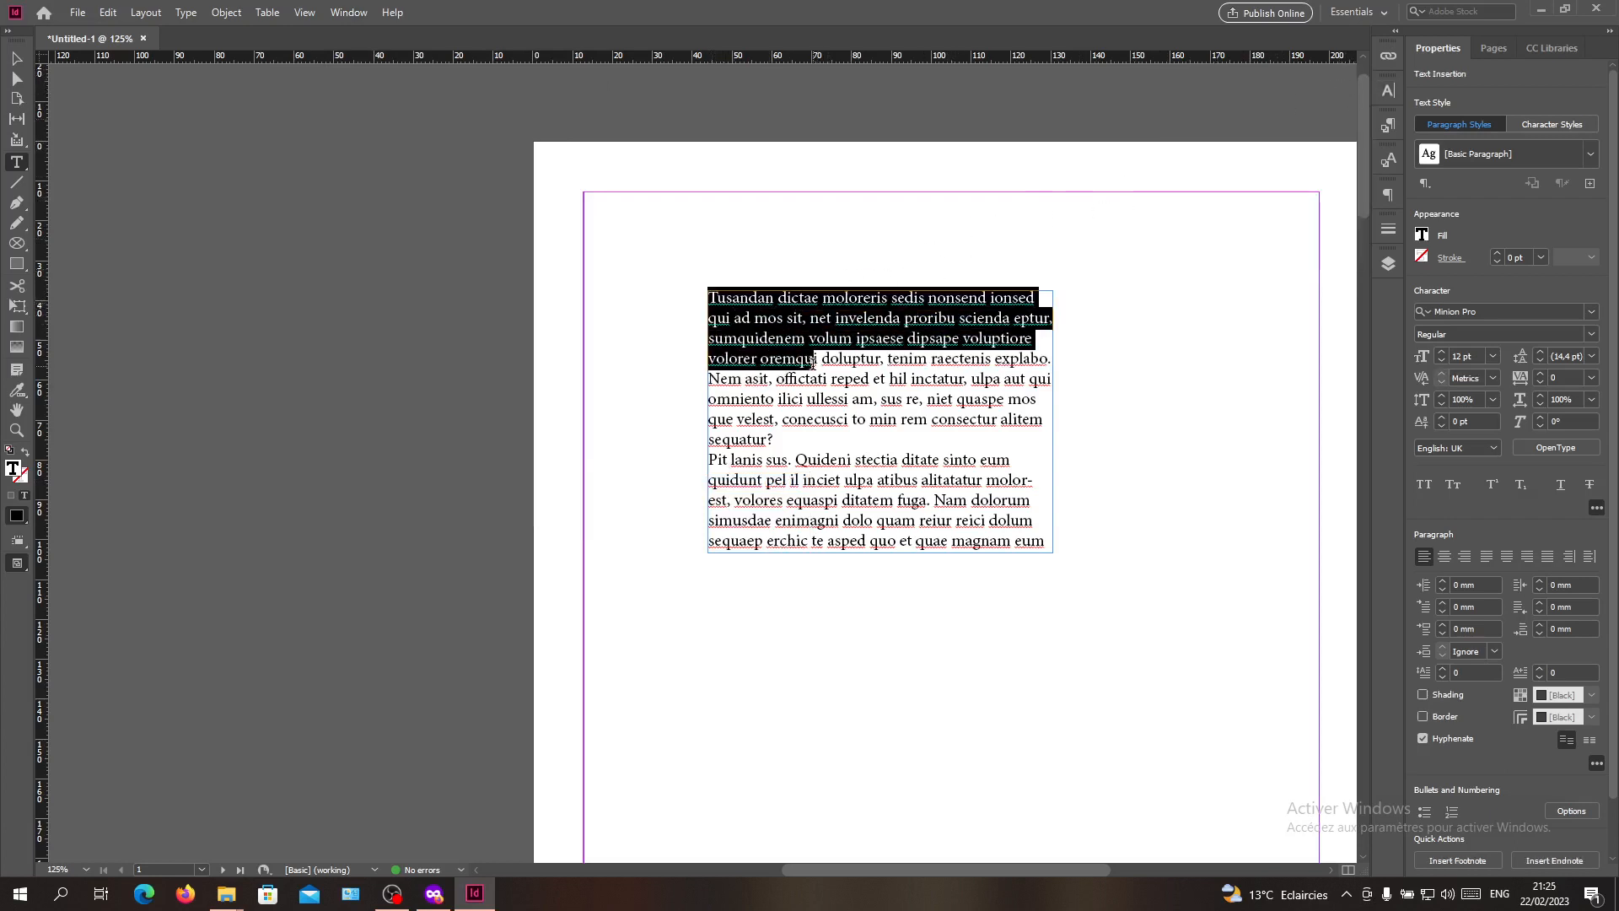
{"action": "left_click", "coordinate": [820, 377]}
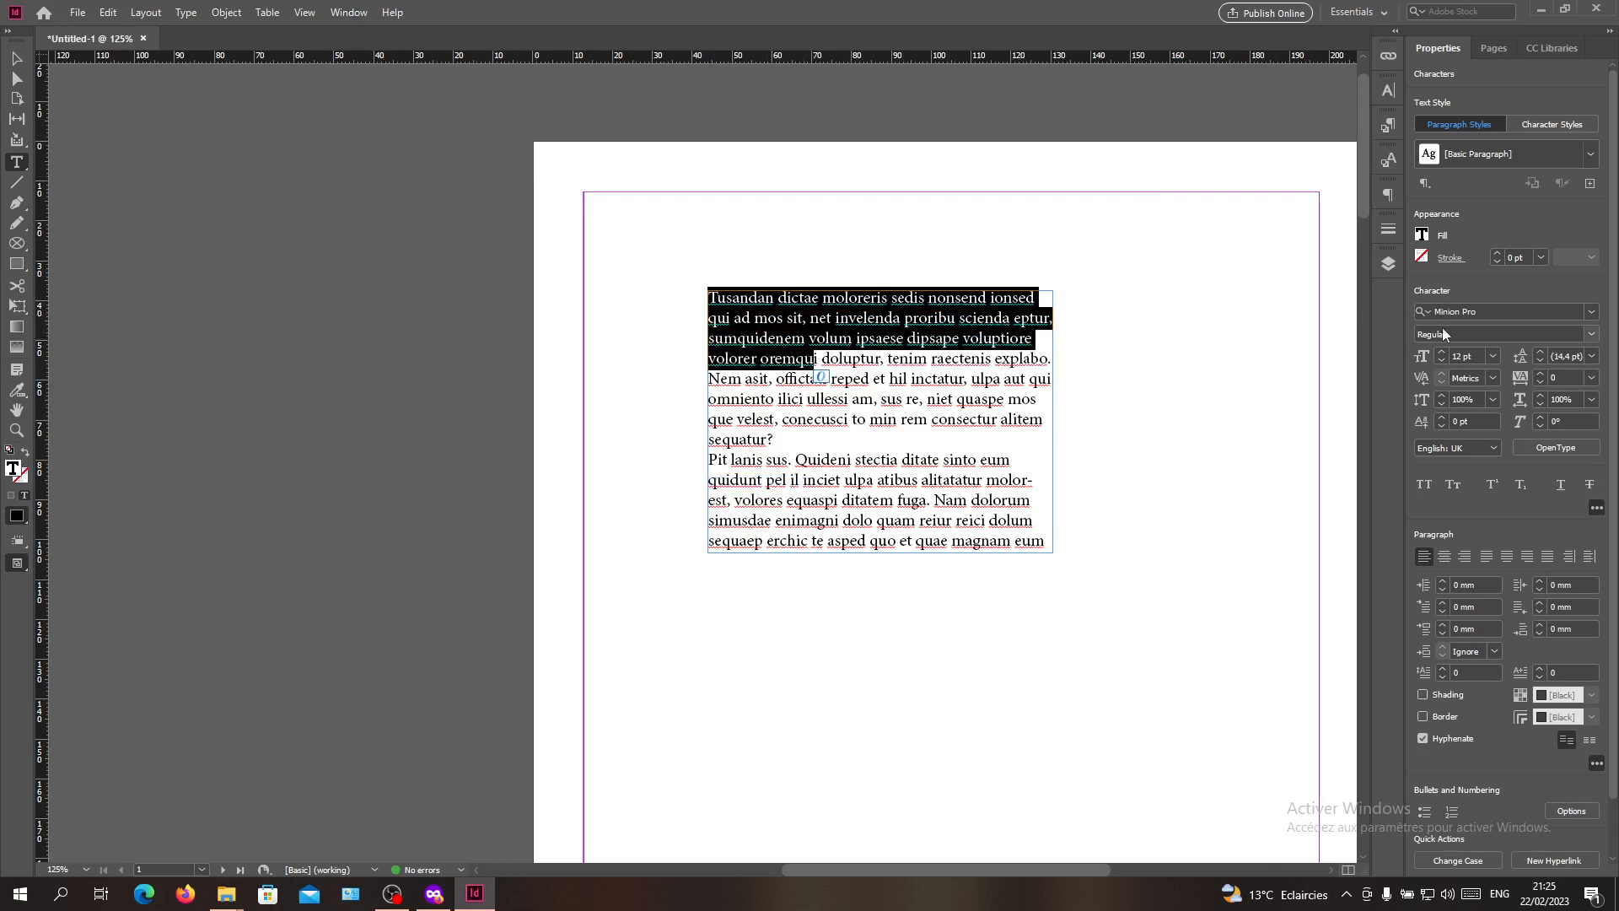
{"action": "mouse_move", "coordinate": [1574, 346]}
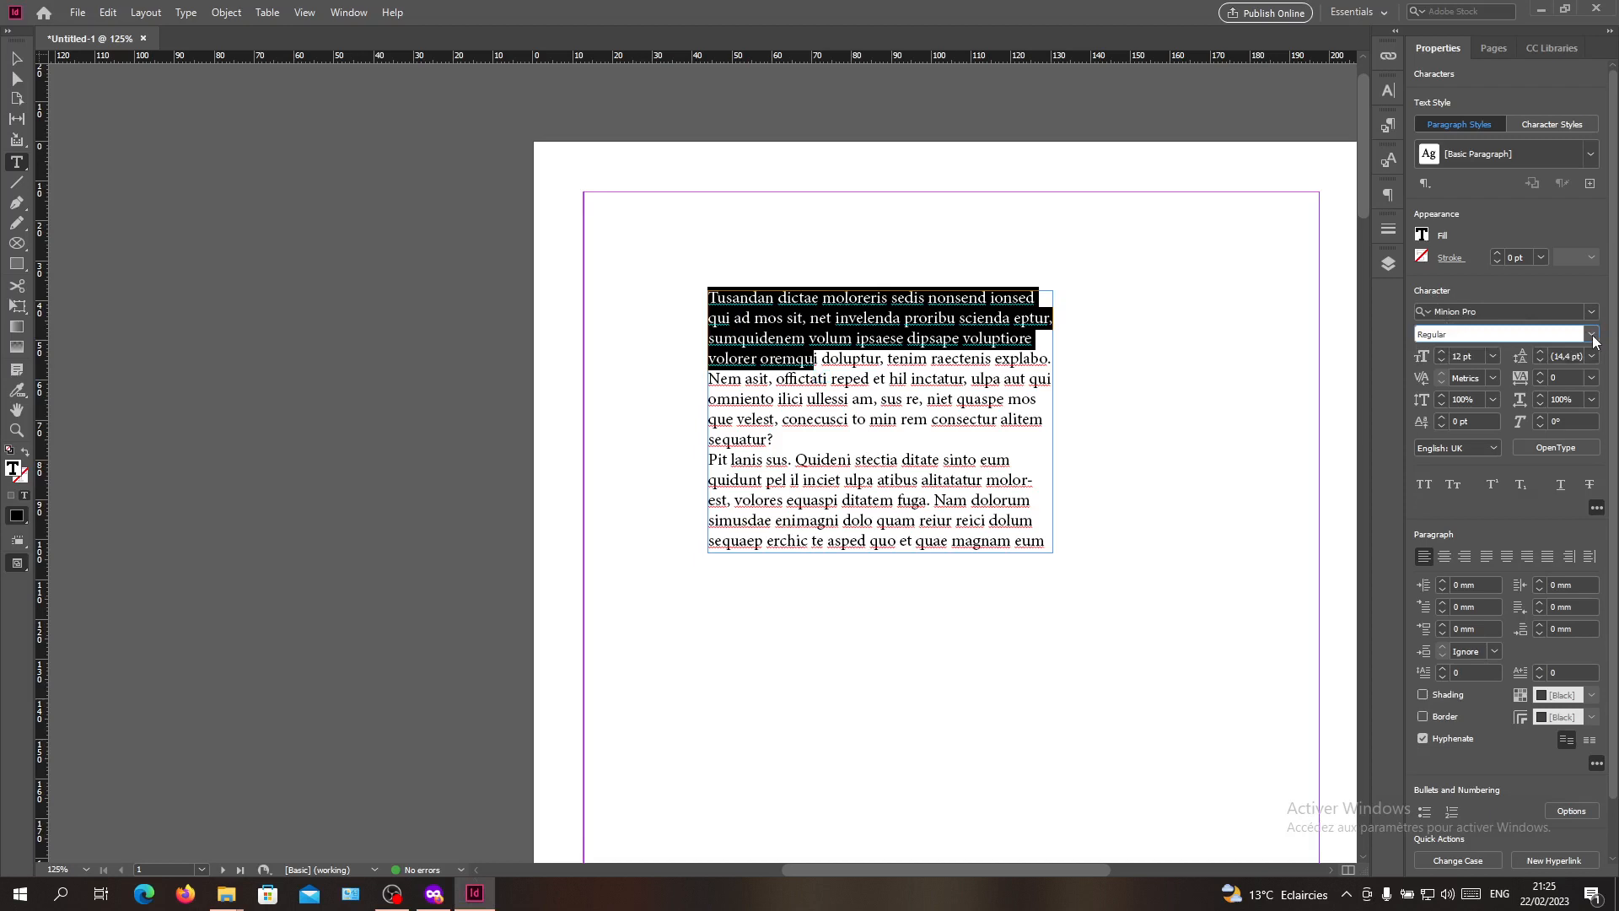
{"action": "mouse_move", "coordinate": [1596, 340]}
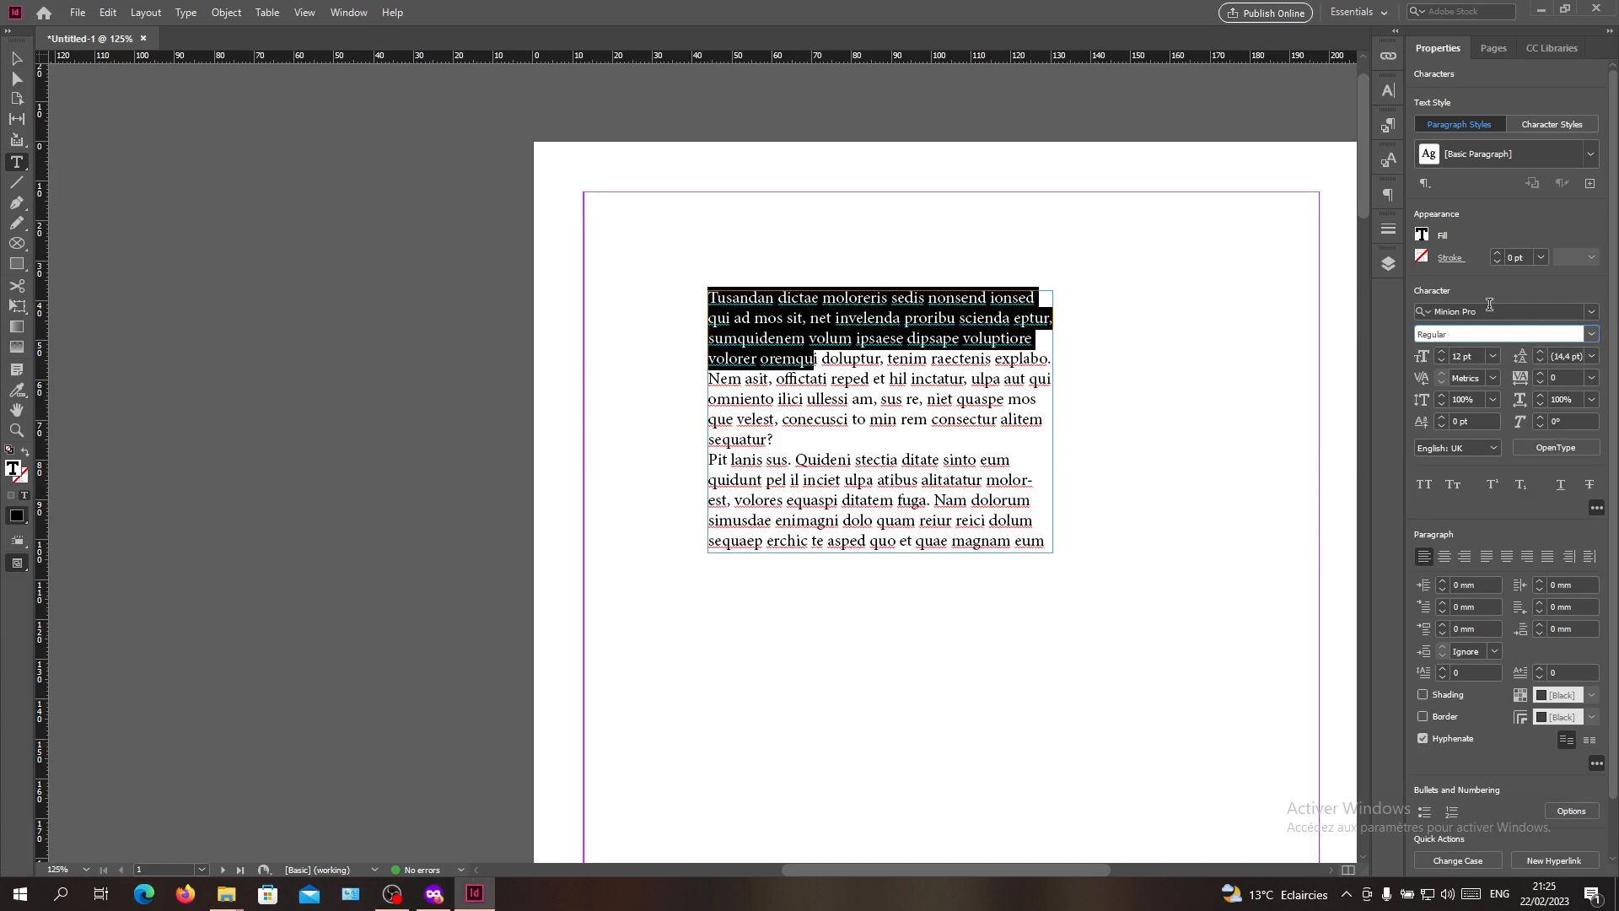
{"action": "mouse_move", "coordinate": [1606, 320]}
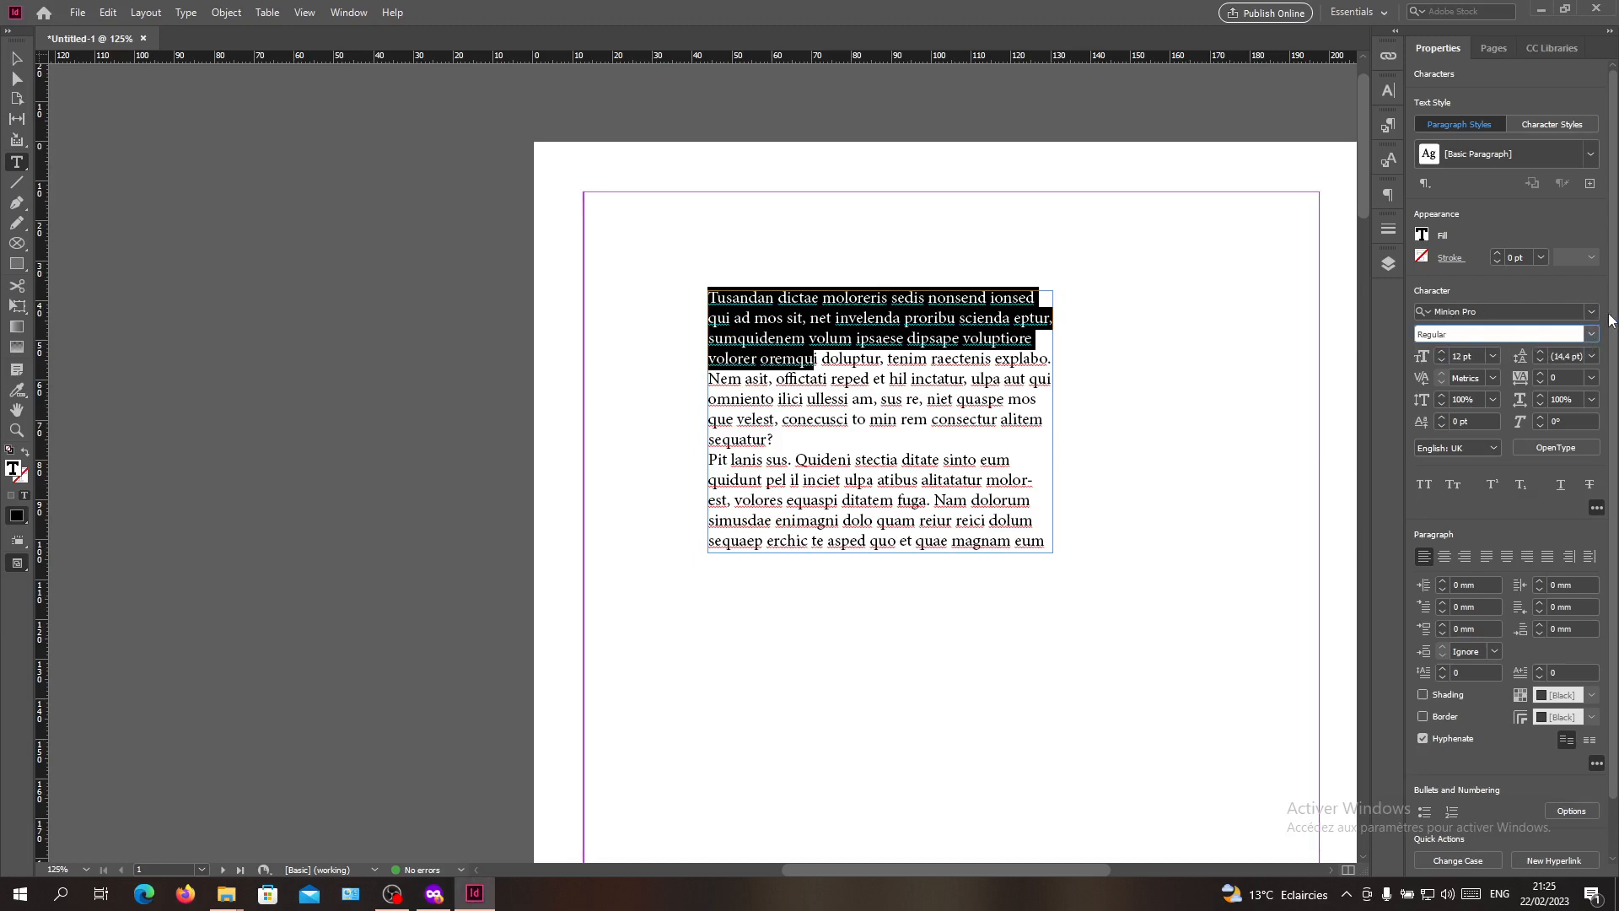
{"action": "left_click", "coordinate": [1499, 311]}
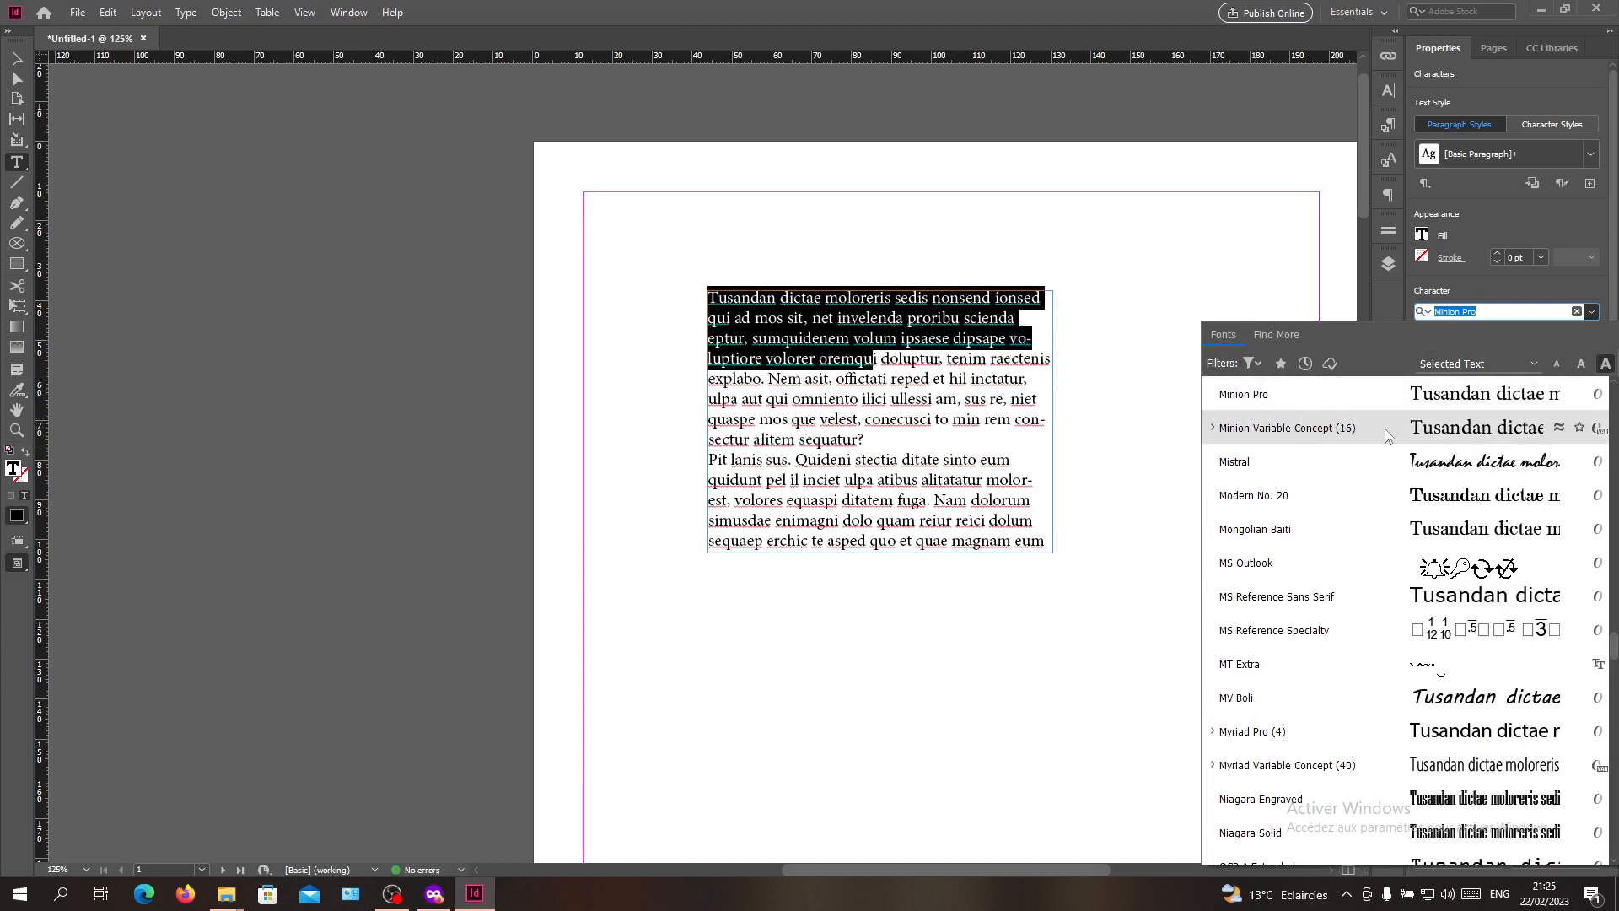
{"action": "mouse_move", "coordinate": [1375, 428]}
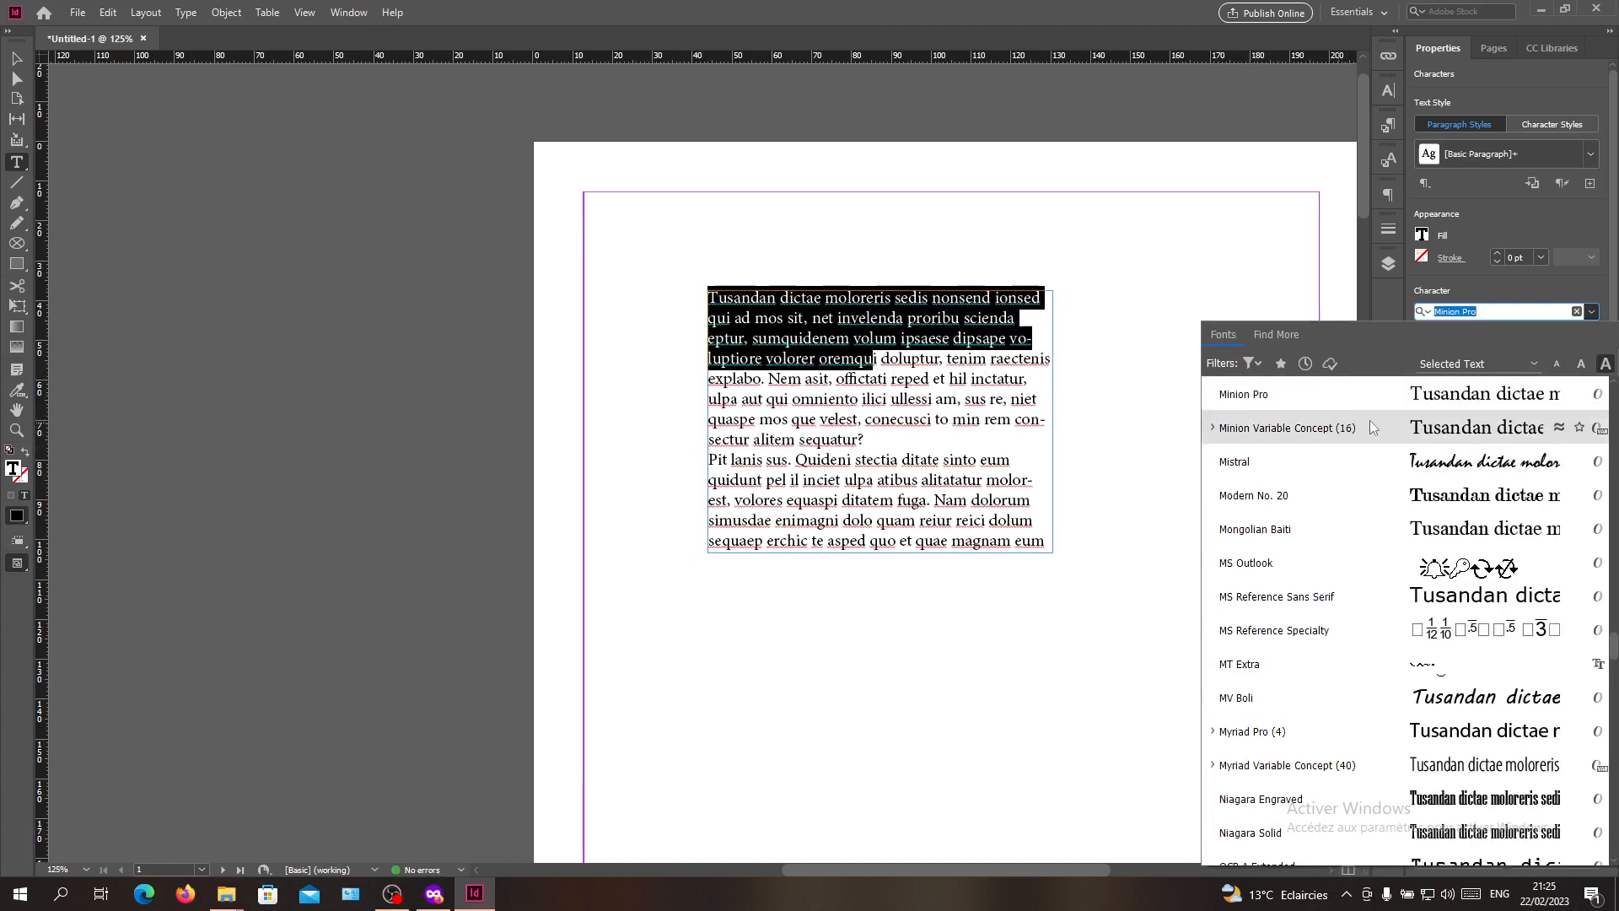
{"action": "mouse_move", "coordinate": [1356, 437]}
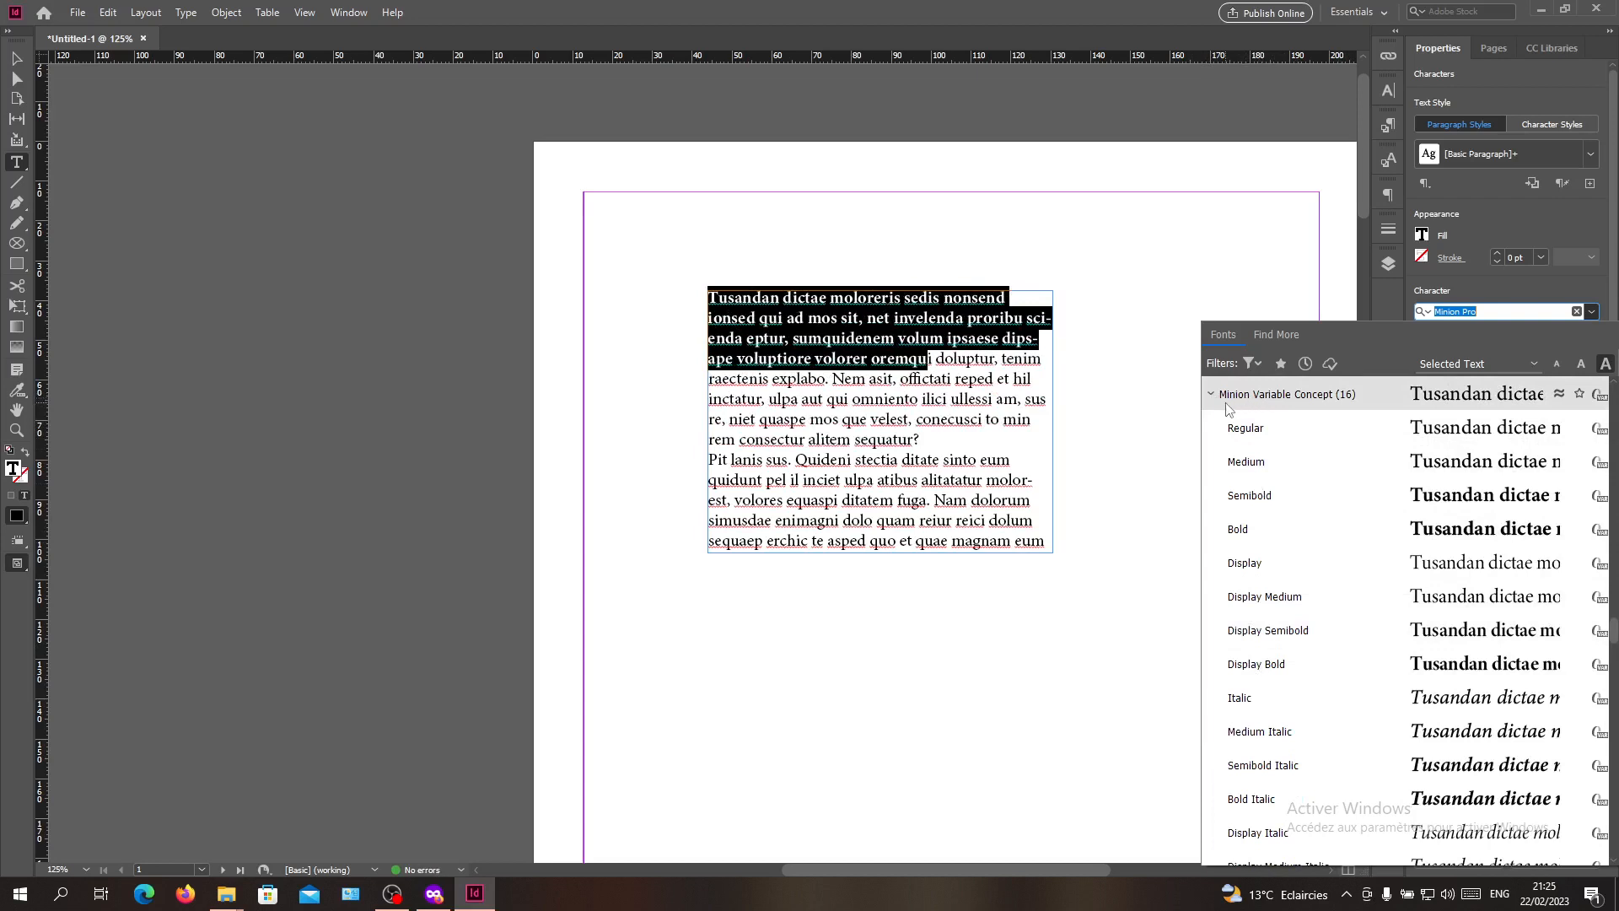
Apply Minion Variable Concept Bold to the opening passage, deselect to check, then reselect it
{"action": "left_click", "coordinate": [1236, 528]}
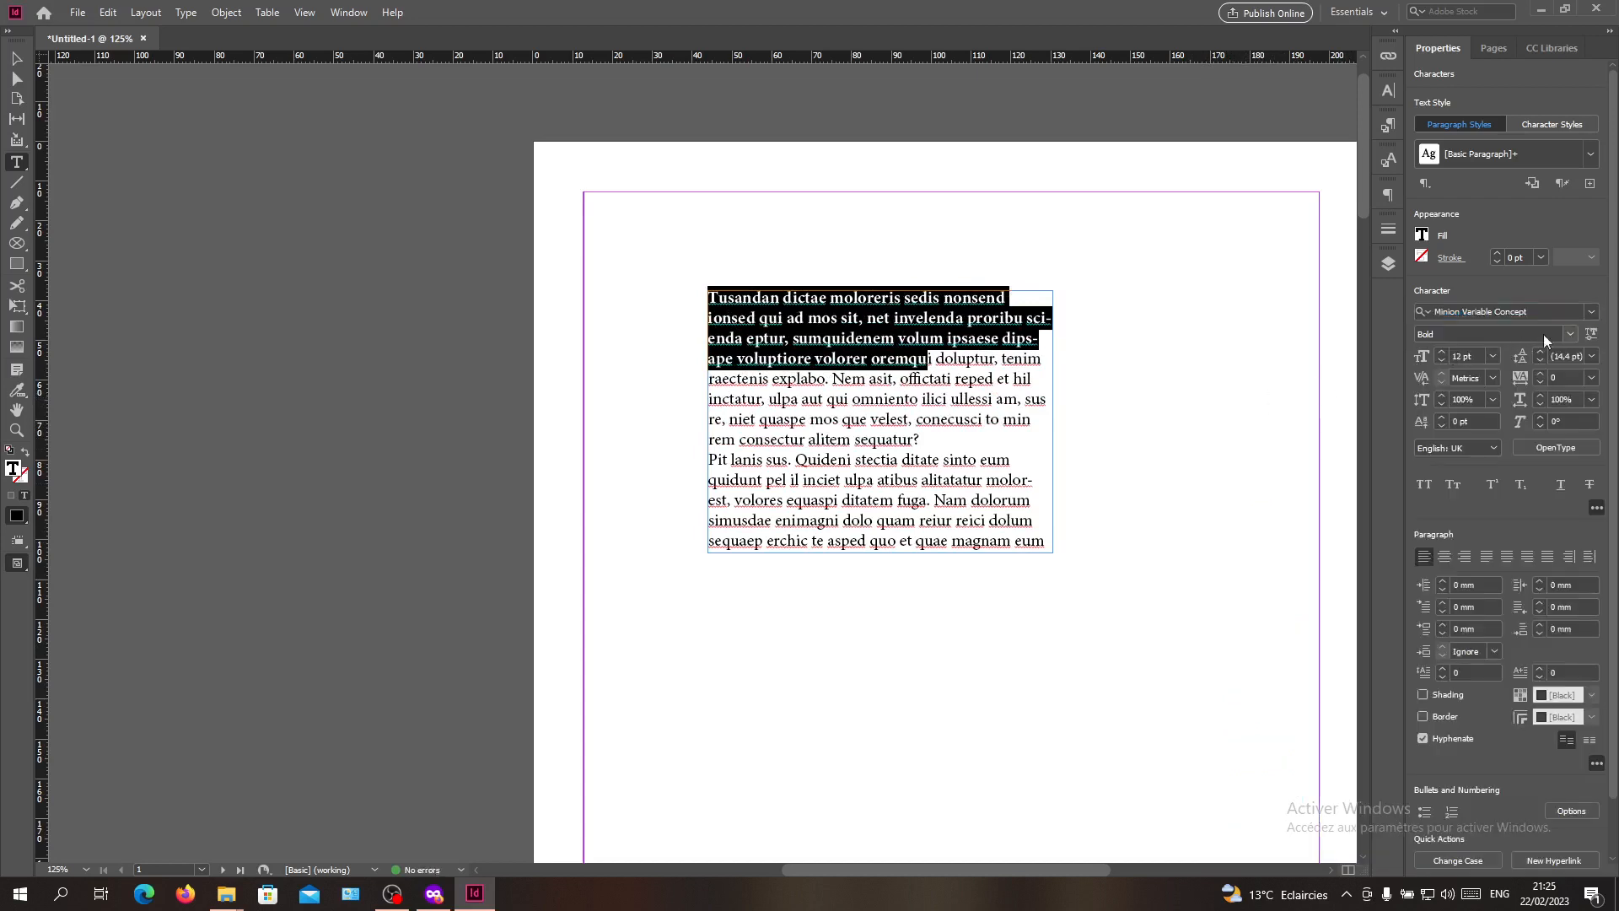
{"action": "left_click", "coordinate": [1567, 334]}
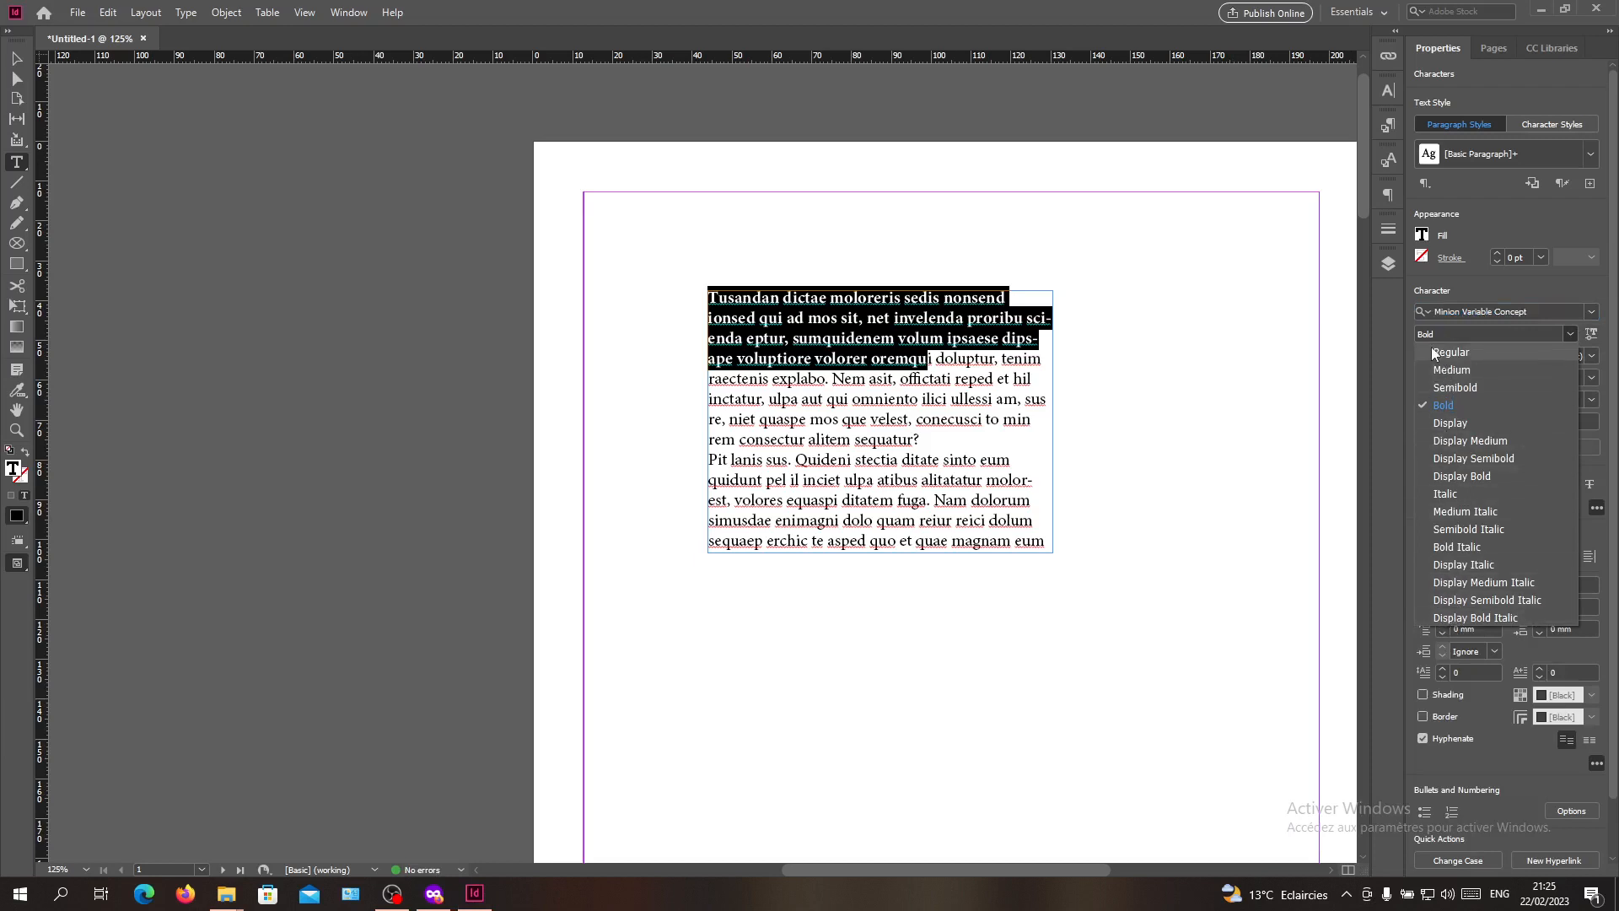
{"action": "left_click", "coordinate": [1443, 404]}
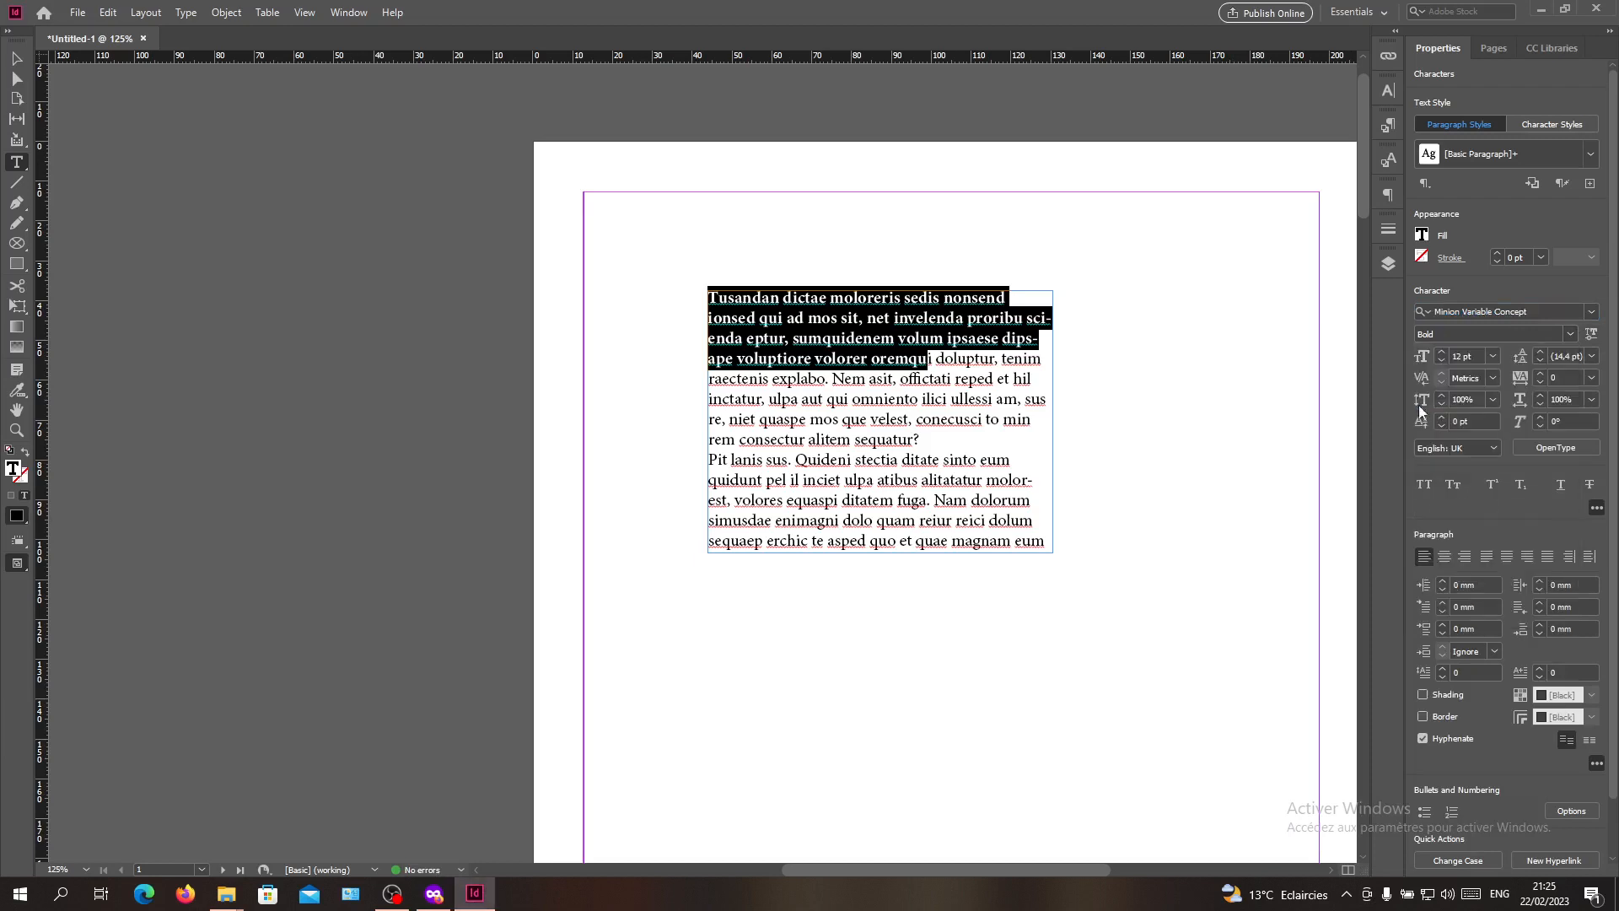
{"action": "left_click", "coordinate": [780, 291]}
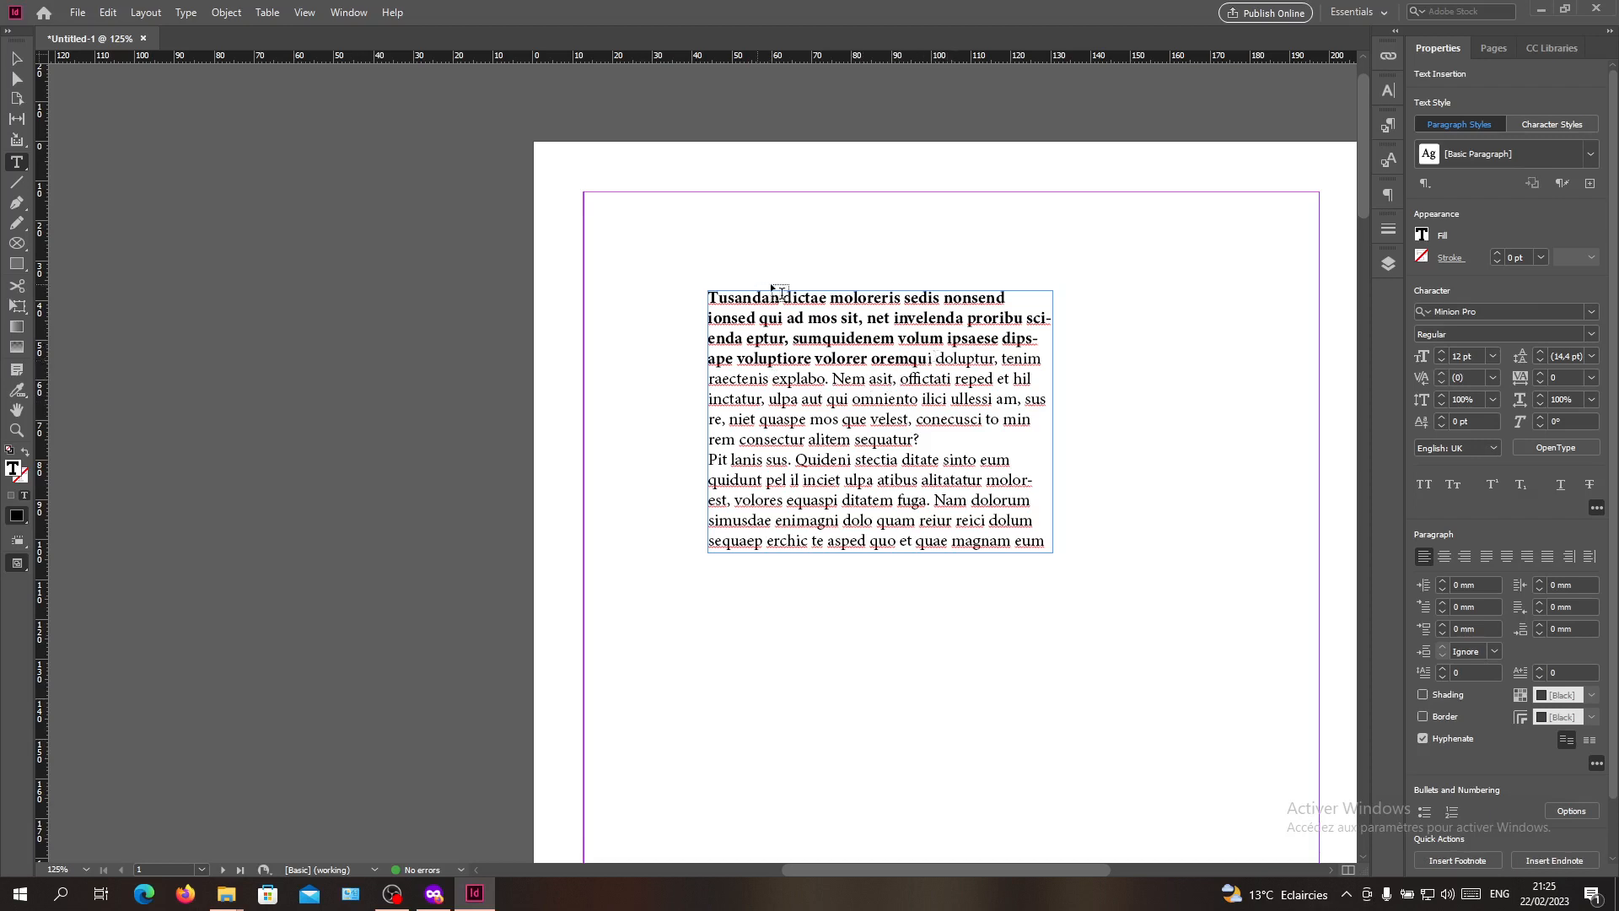
{"action": "left_click", "coordinate": [704, 300]}
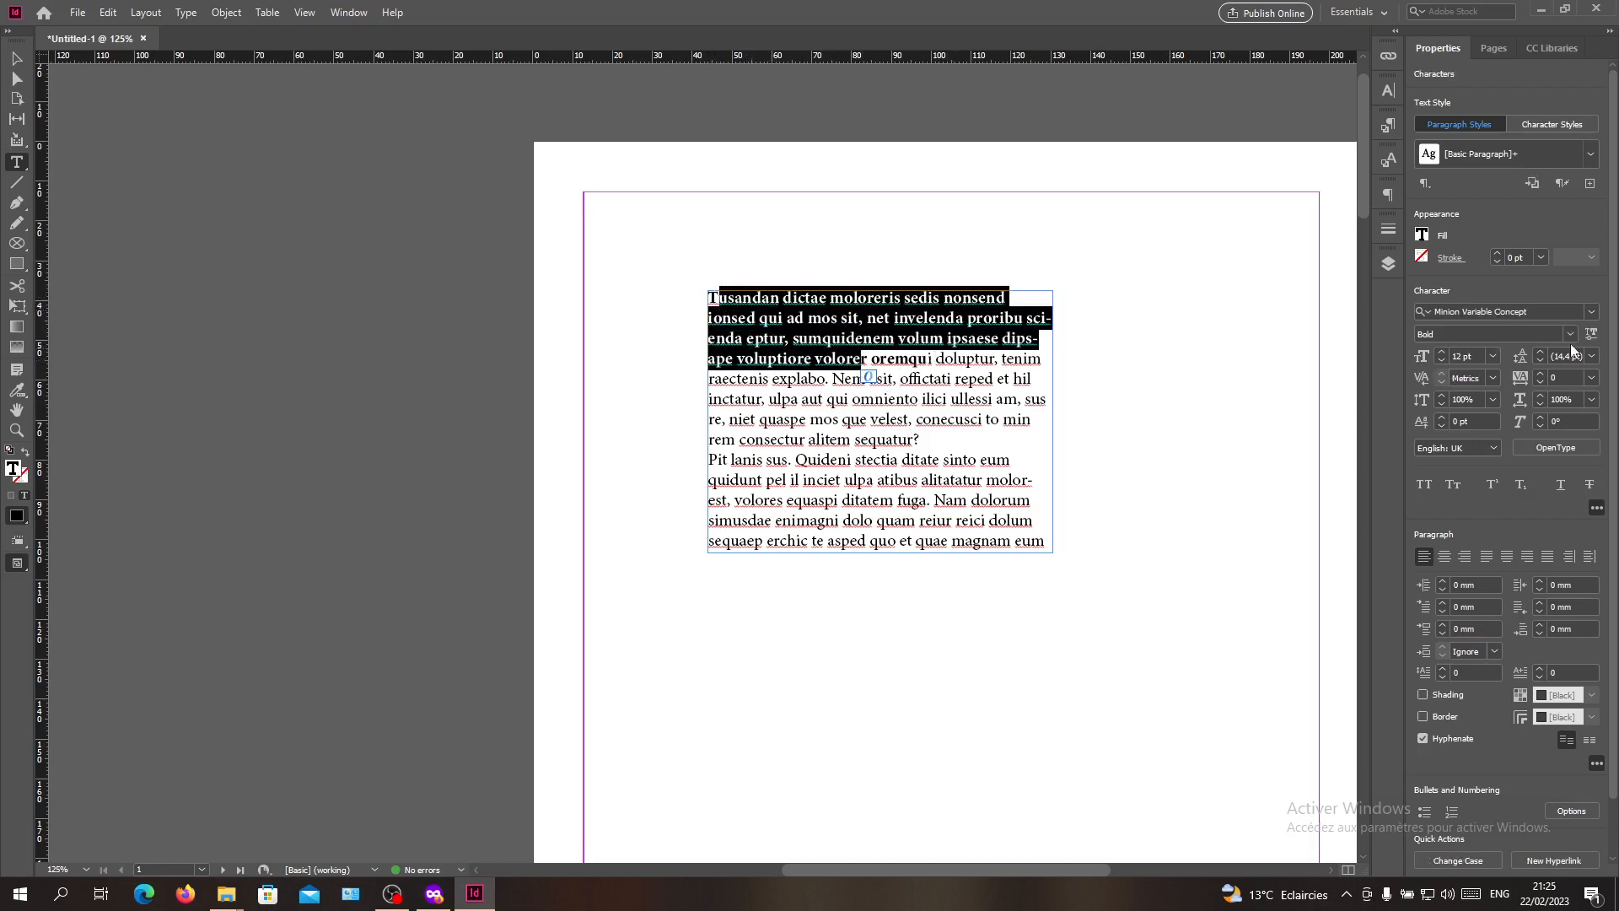
Restyle the opening passage in Agency FB Bold and the following passage in Microsoft New Tai Lue
{"action": "left_click", "coordinate": [1499, 311]}
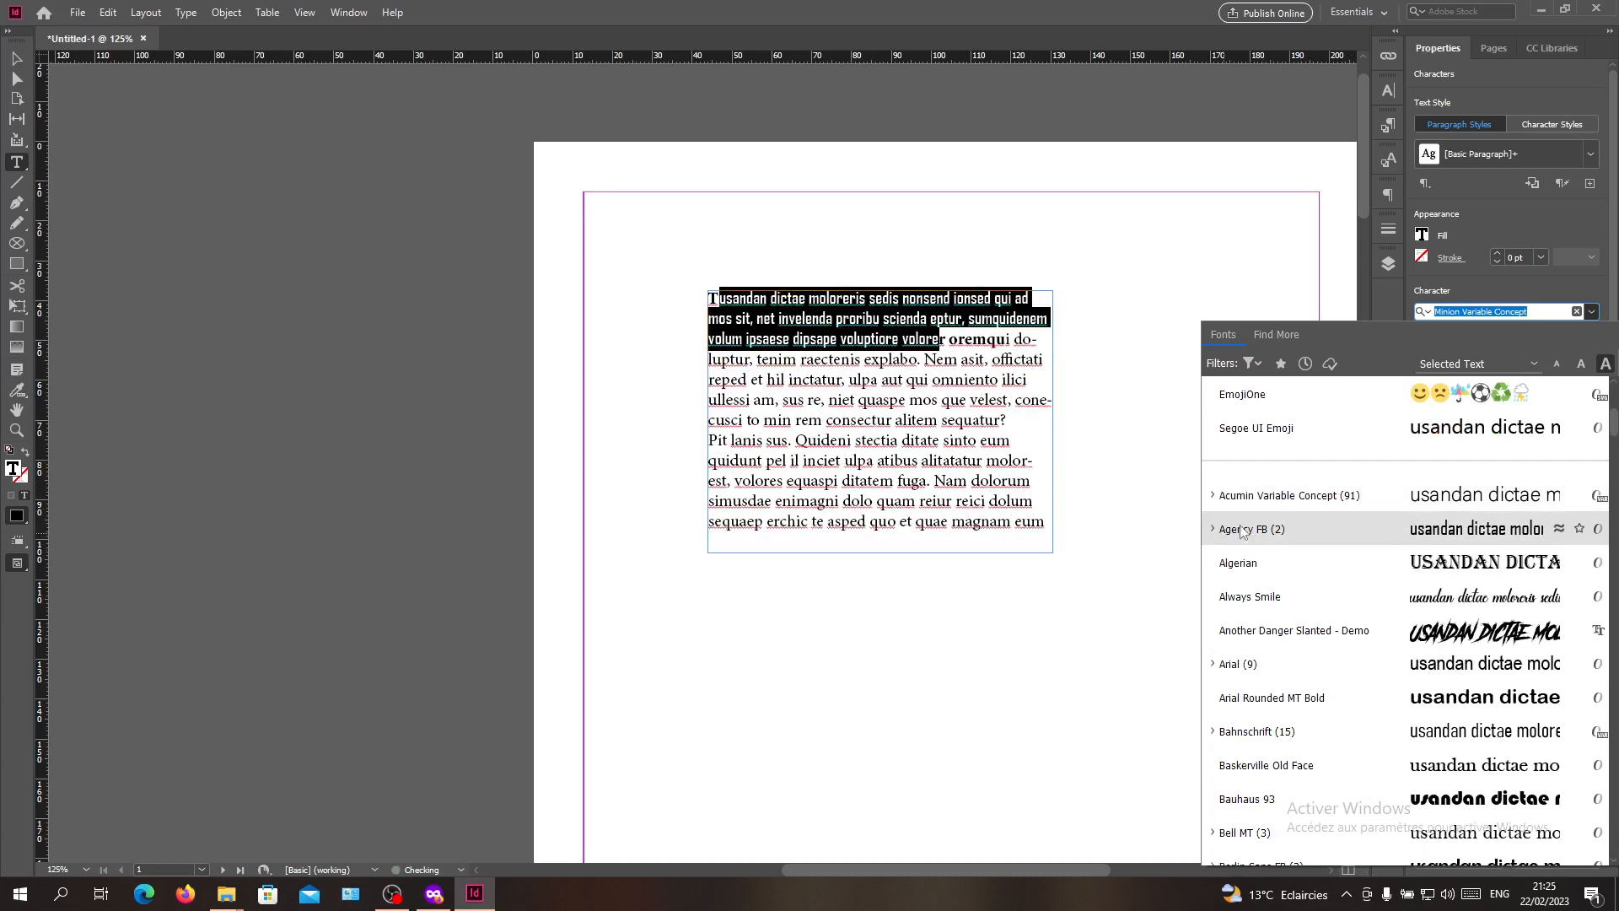
{"action": "left_click", "coordinate": [1213, 528]}
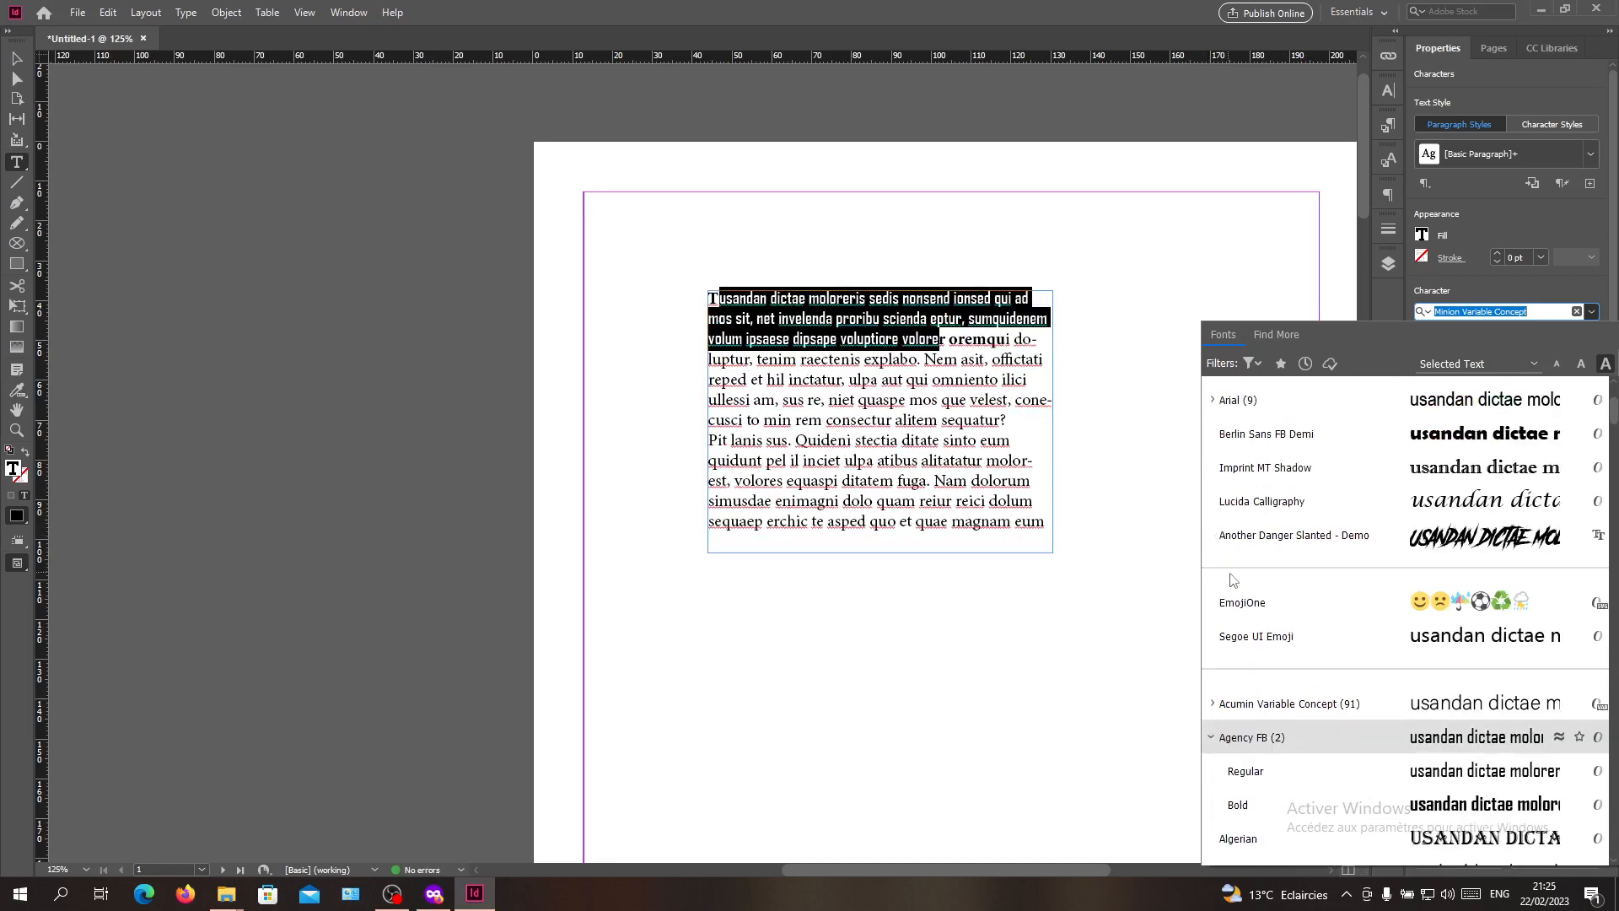
{"action": "scroll", "scroll_direction": "down", "scroll_amount": 3}
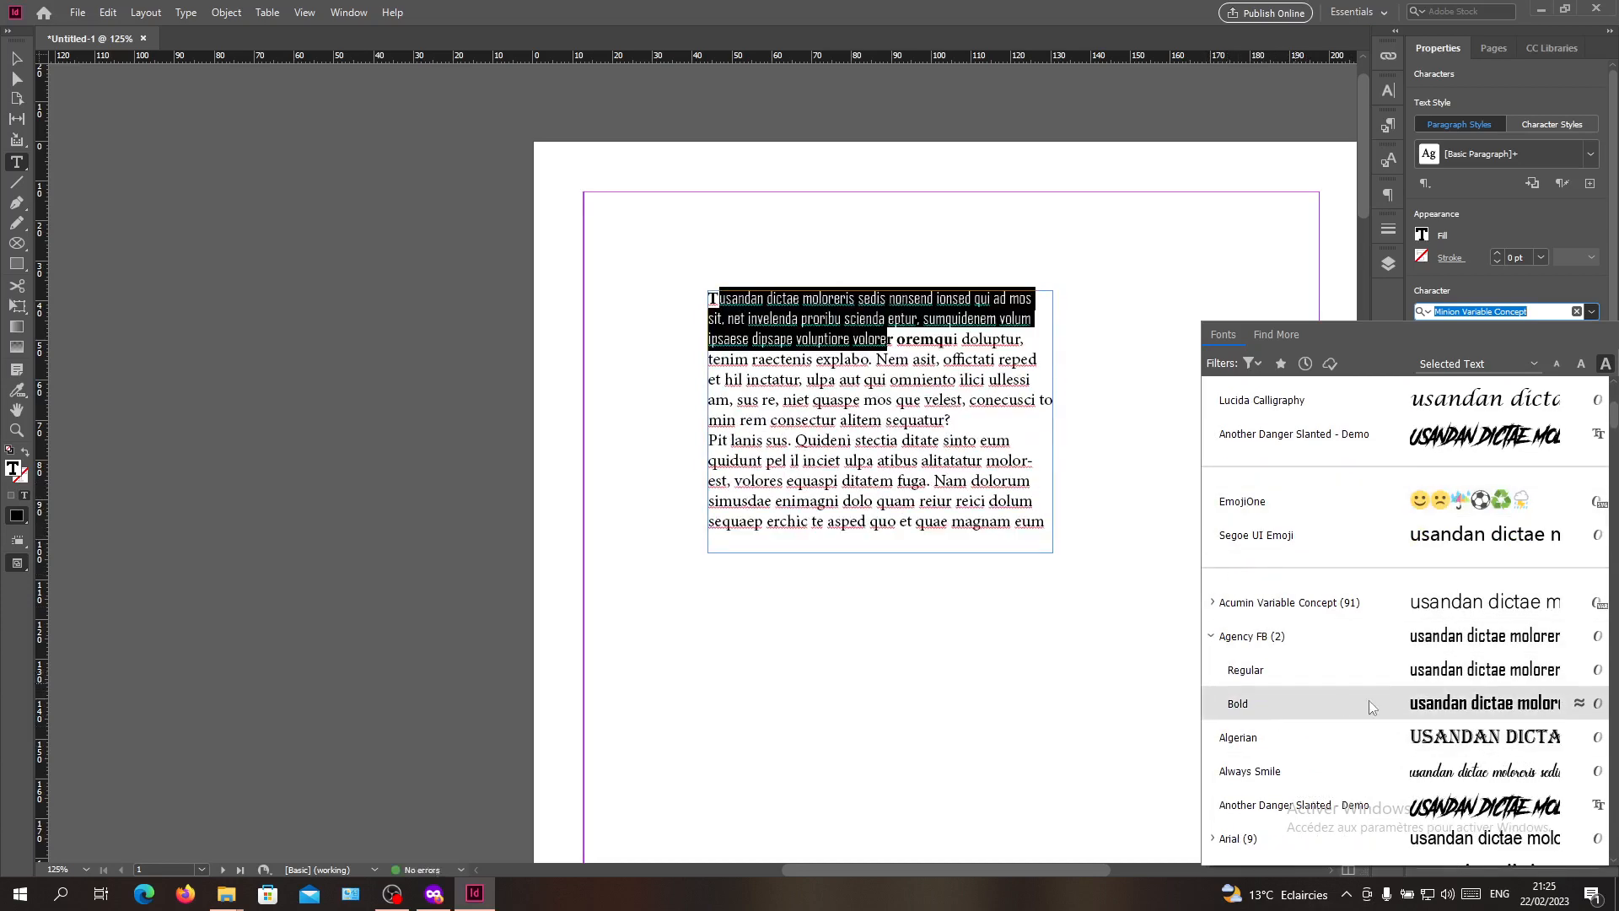
{"action": "left_click", "coordinate": [1236, 703]}
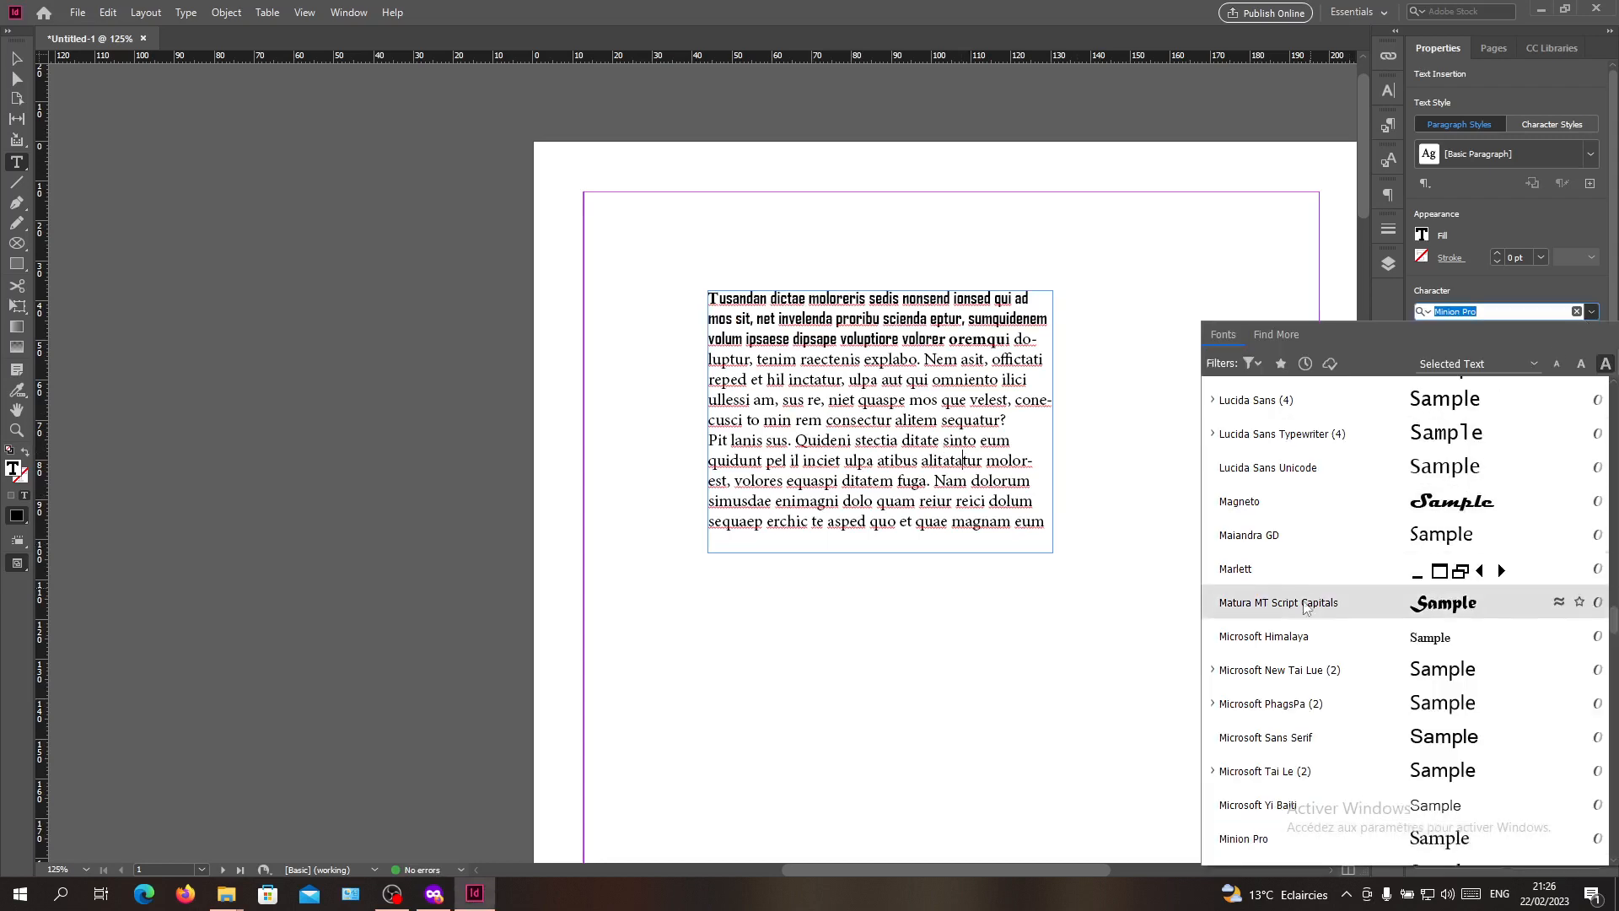
{"action": "left_click", "coordinate": [1278, 668]}
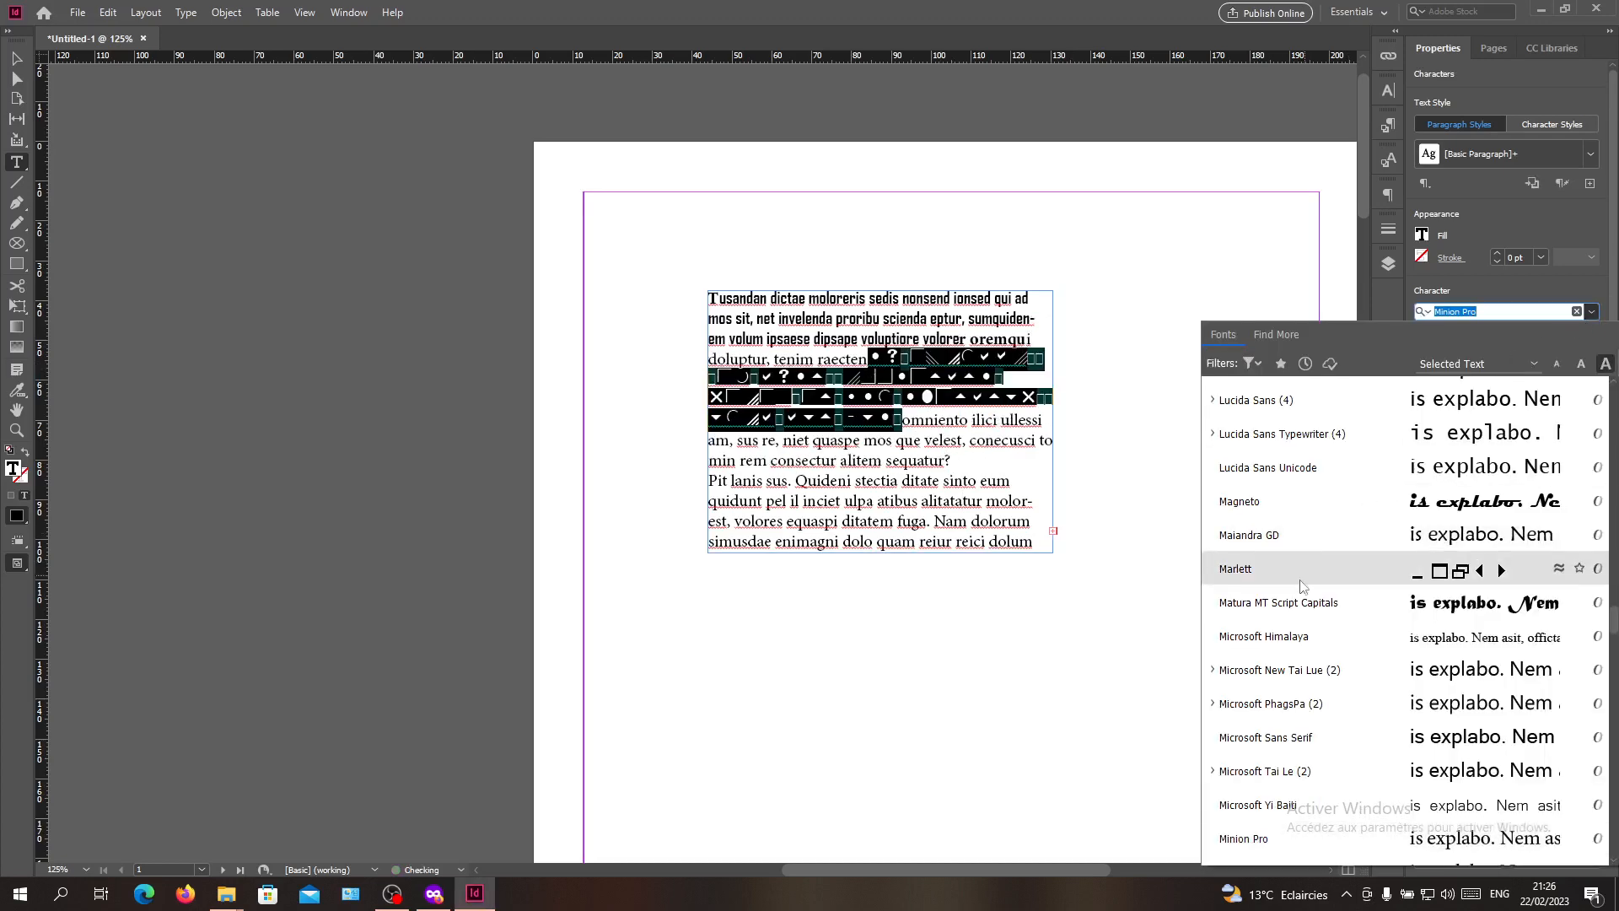
{"action": "left_click", "coordinate": [1278, 669]}
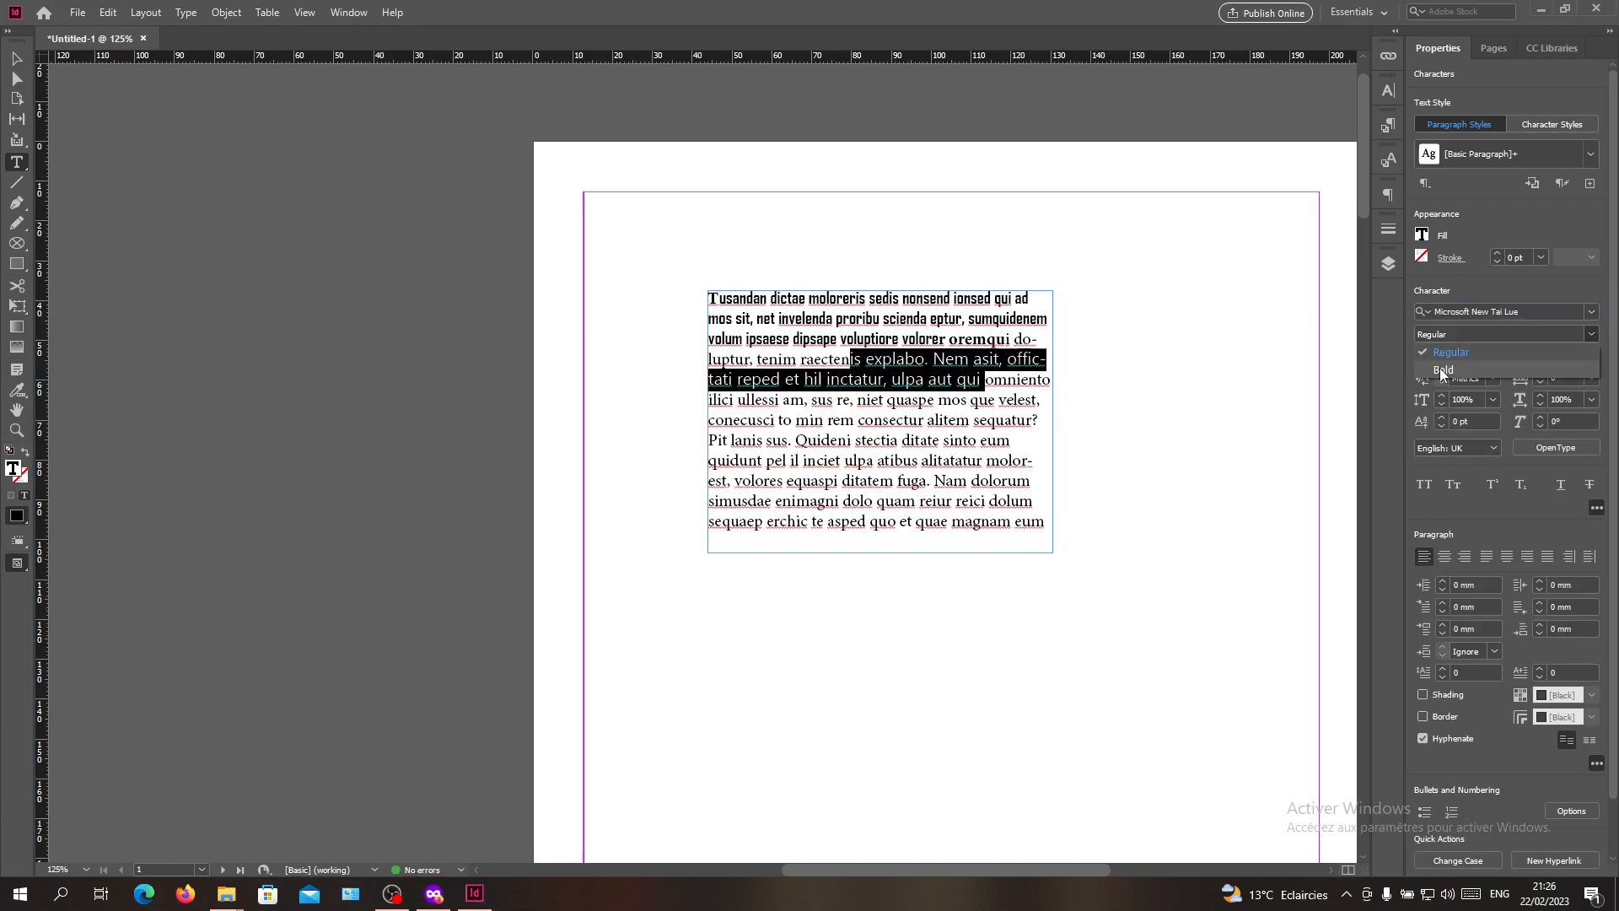
Apply the Bold style to the Microsoft New Tai Lue passage, verify it, and deselect
{"action": "left_click", "coordinate": [1442, 369]}
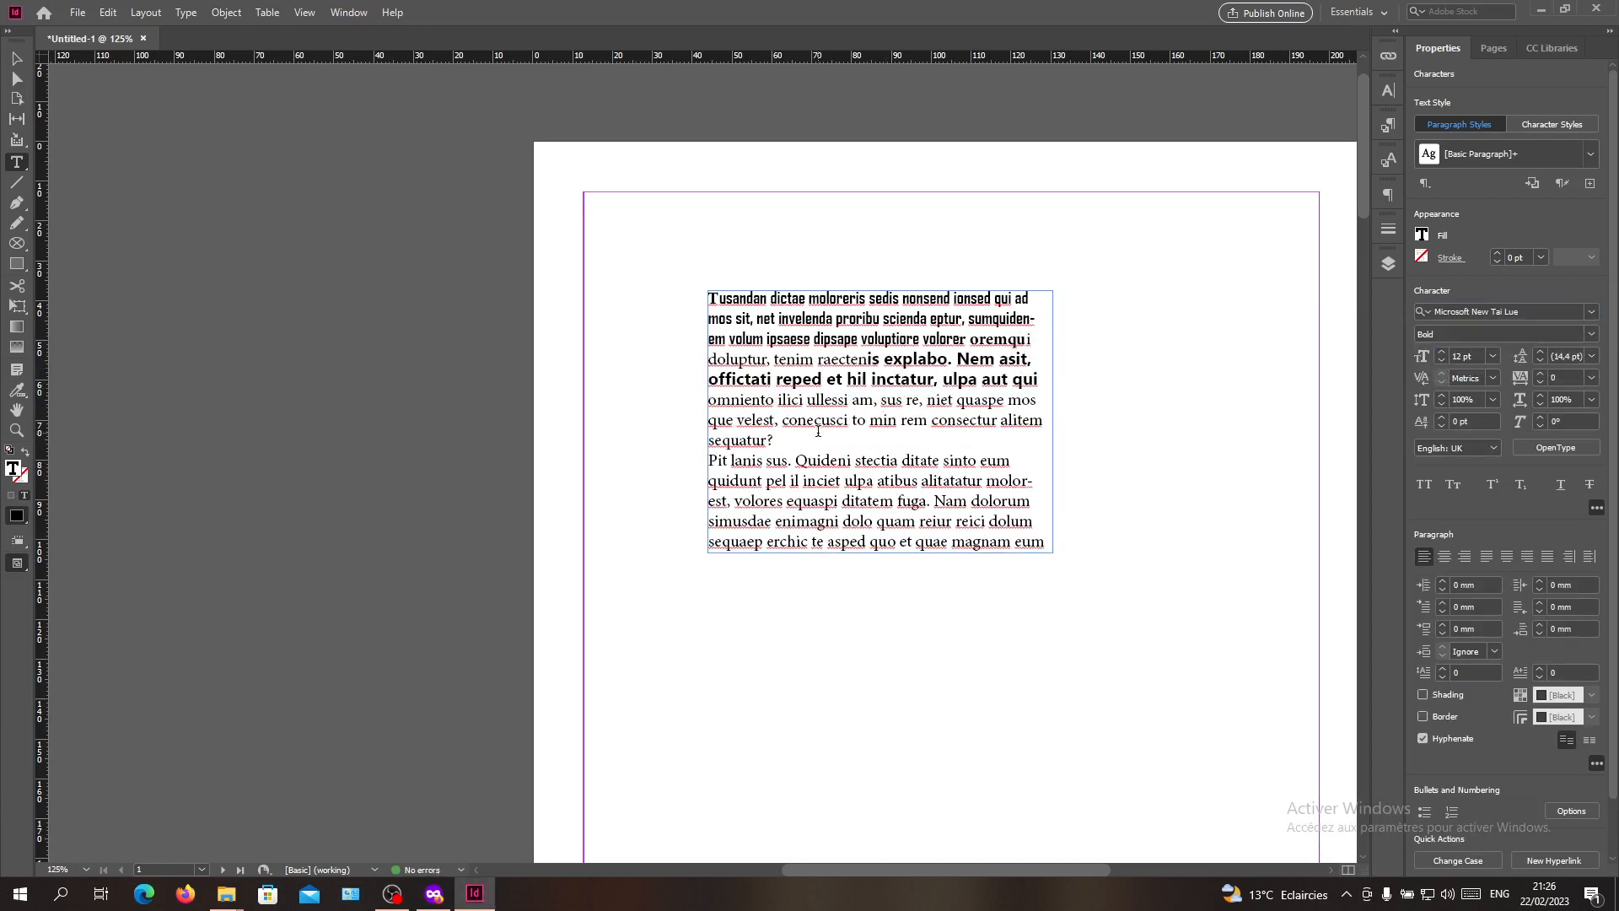
{"action": "left_click", "coordinate": [773, 441]}
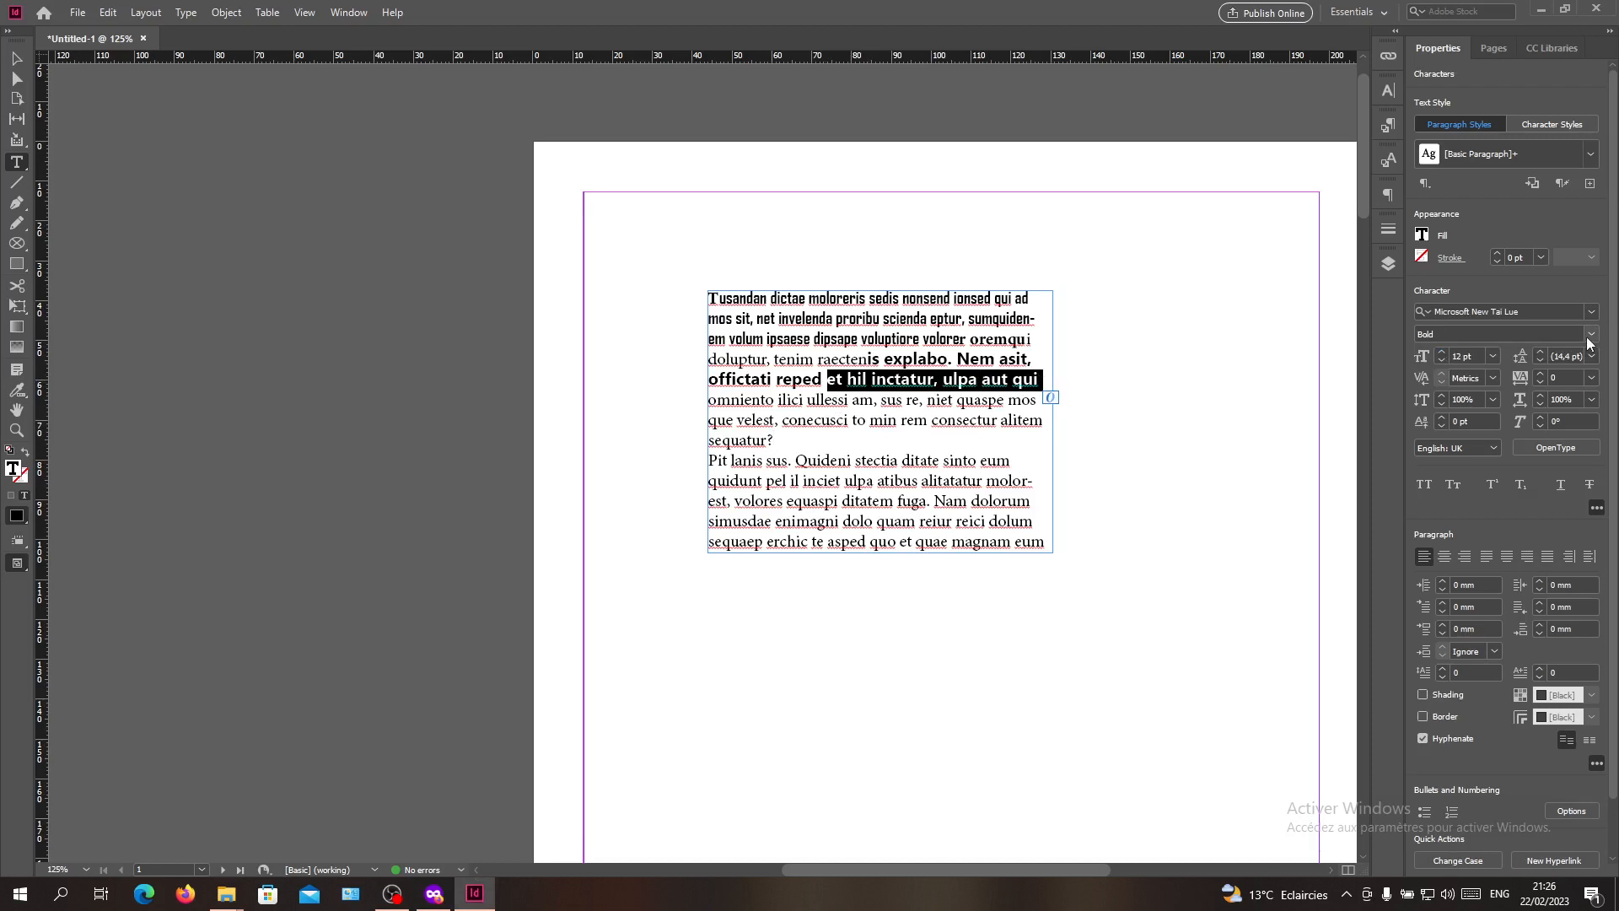
{"action": "left_click", "coordinate": [1592, 334]}
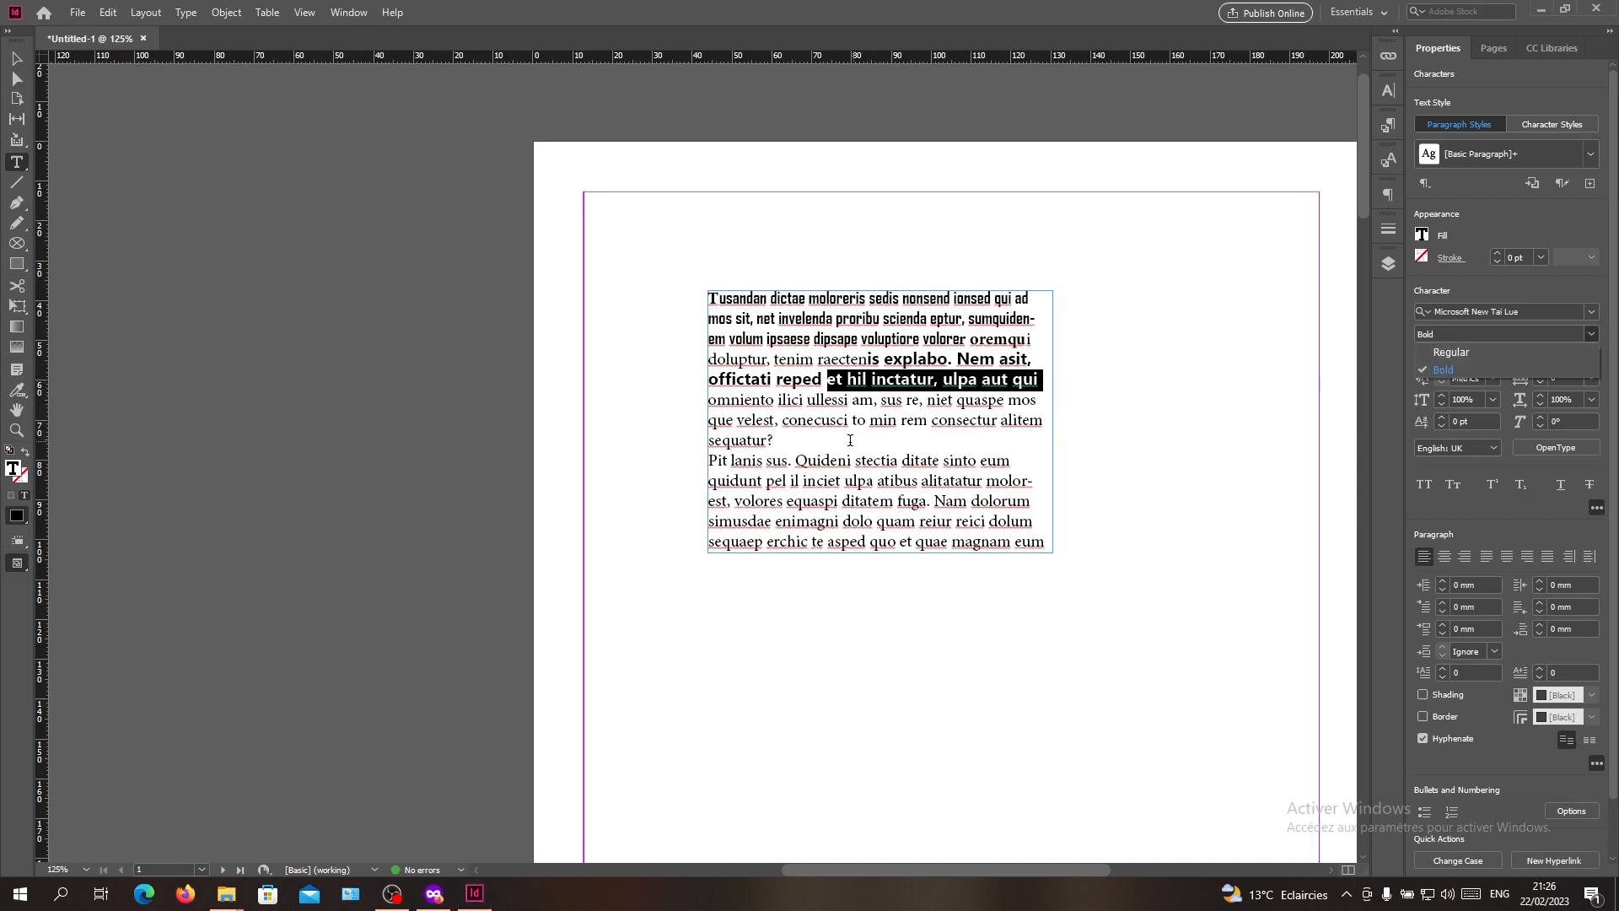
{"action": "left_click", "coordinate": [776, 440]}
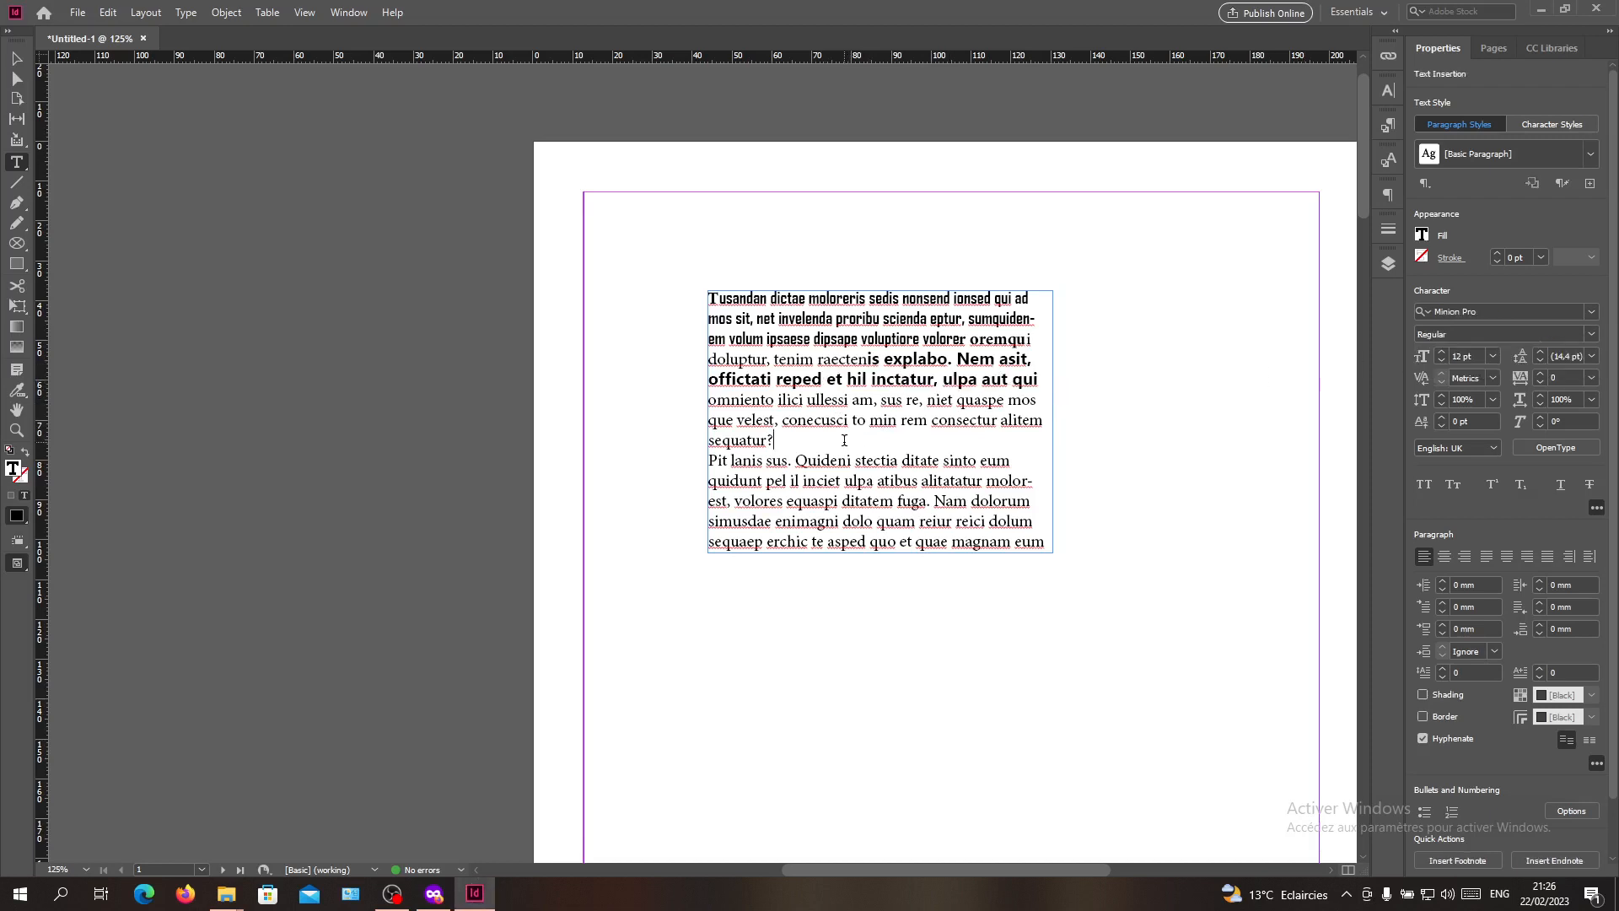